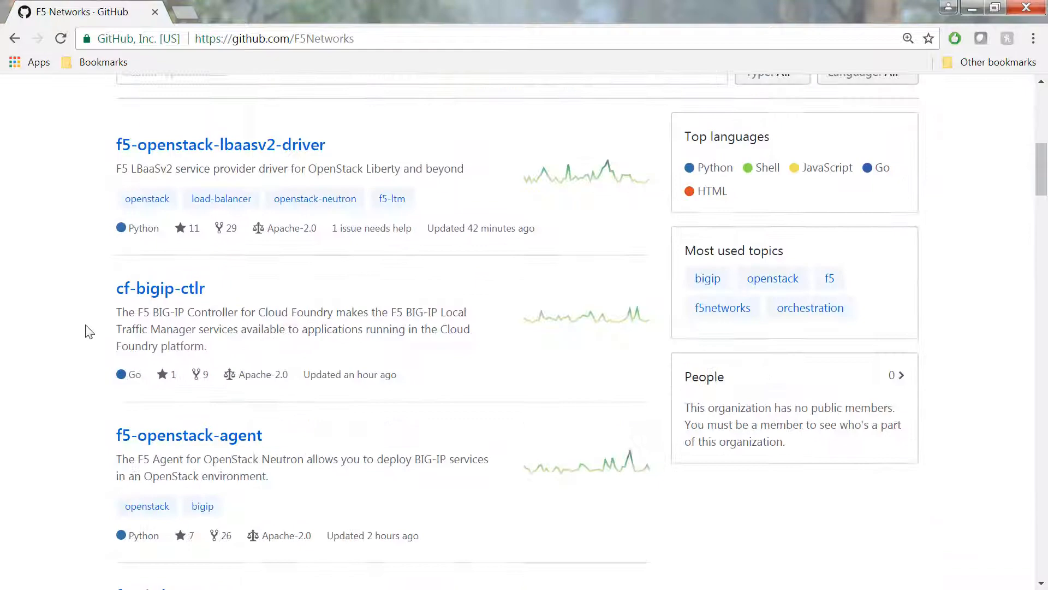
Step: Open the f5-cloud-iapps repository and switch to its develop branch
scroll(down, 3)
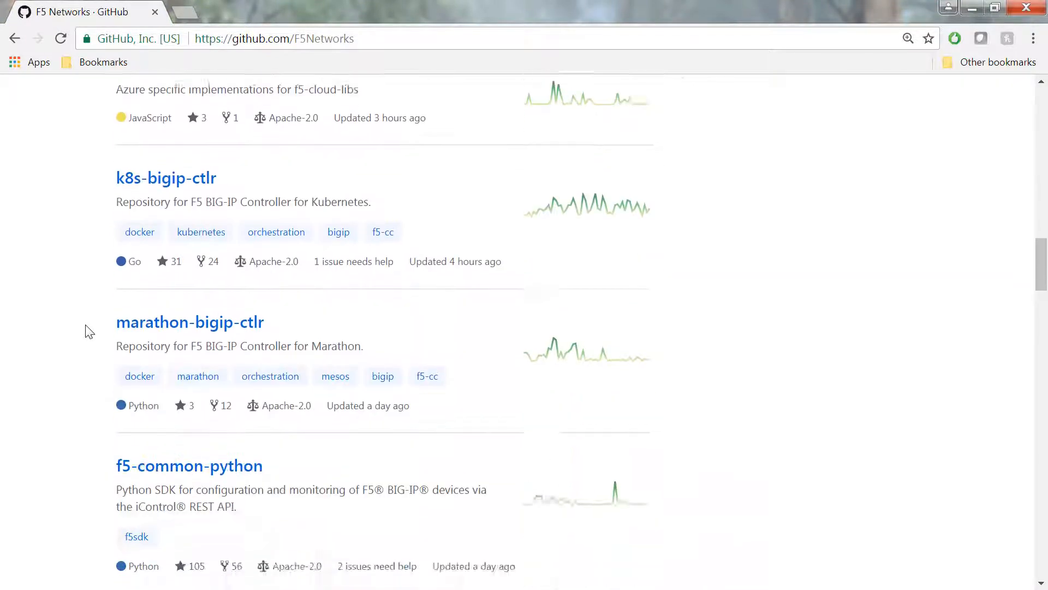
click(170, 266)
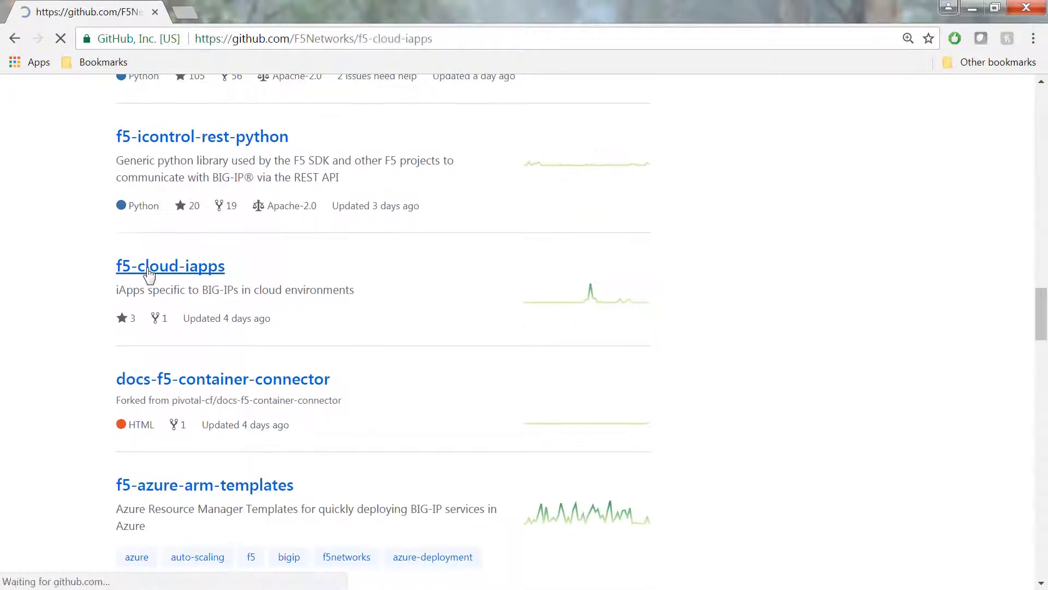
click(170, 265)
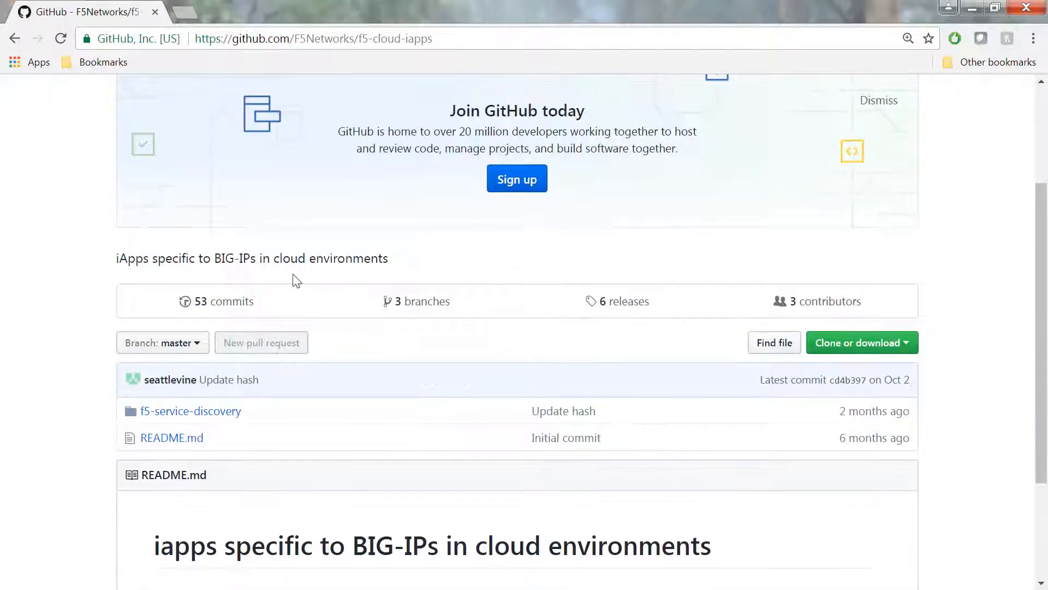
click(422, 301)
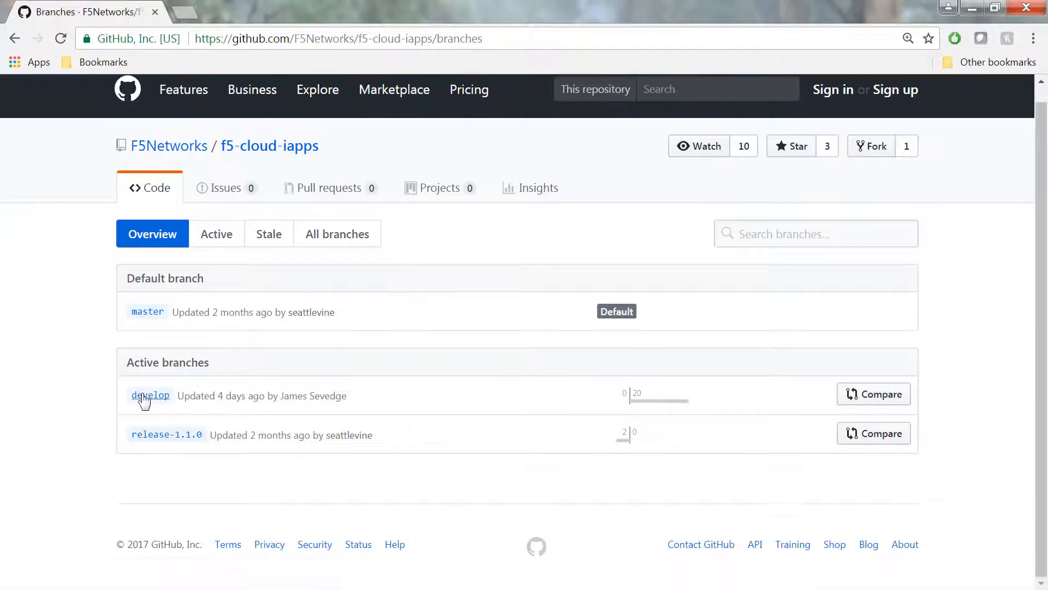
click(150, 395)
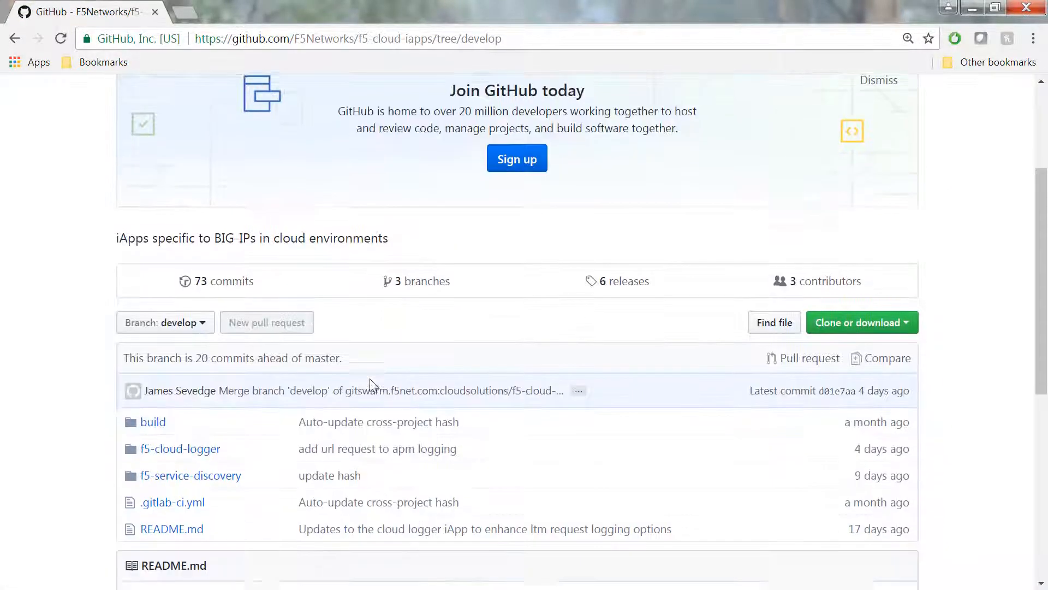
Step: View the f5-cloud-logger template, then download the develop branch as a ZIP
click(180, 449)
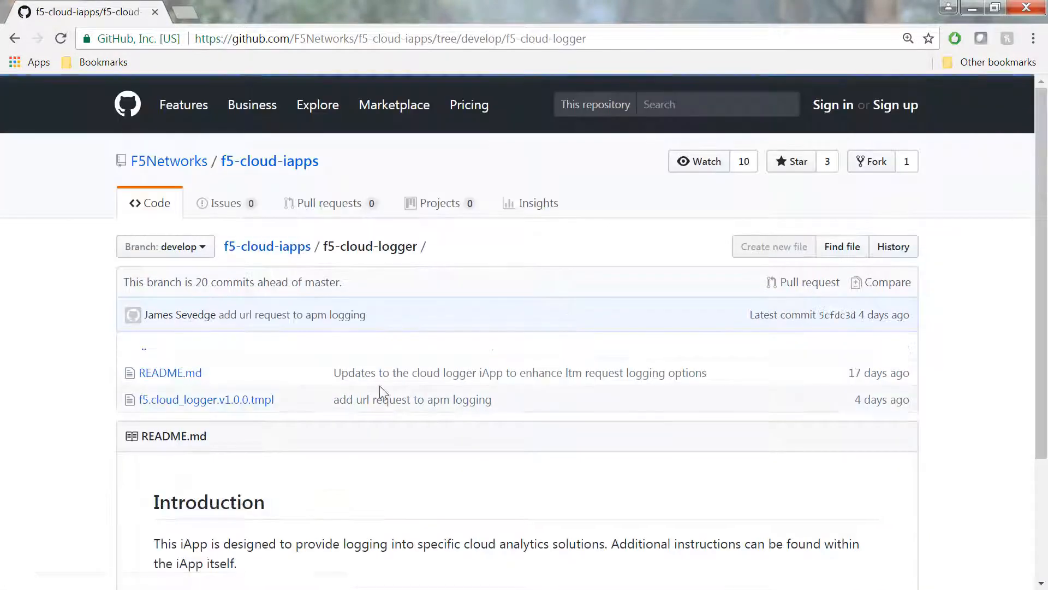
click(206, 399)
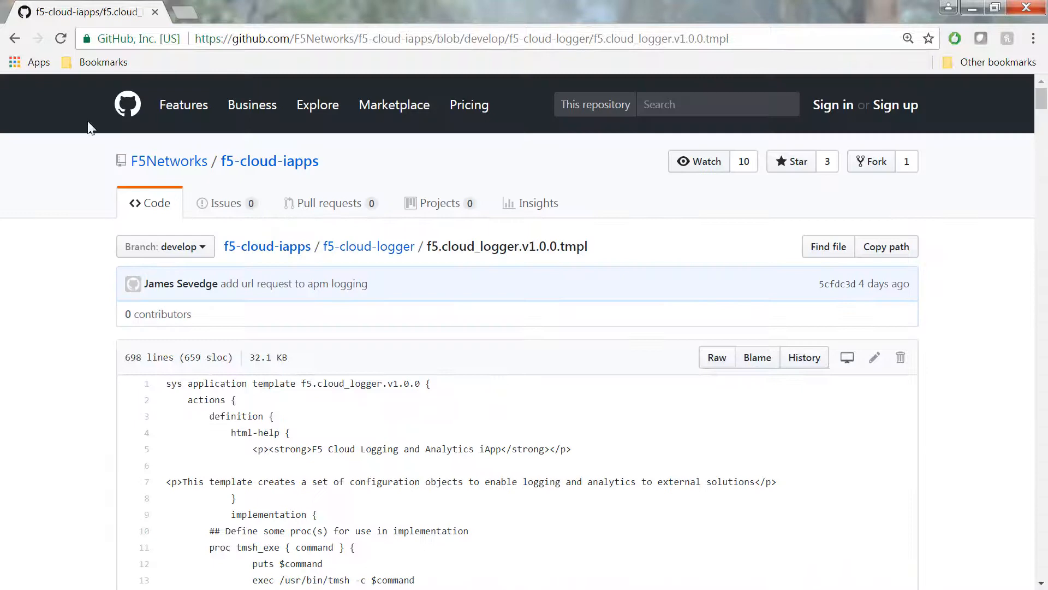
click(269, 161)
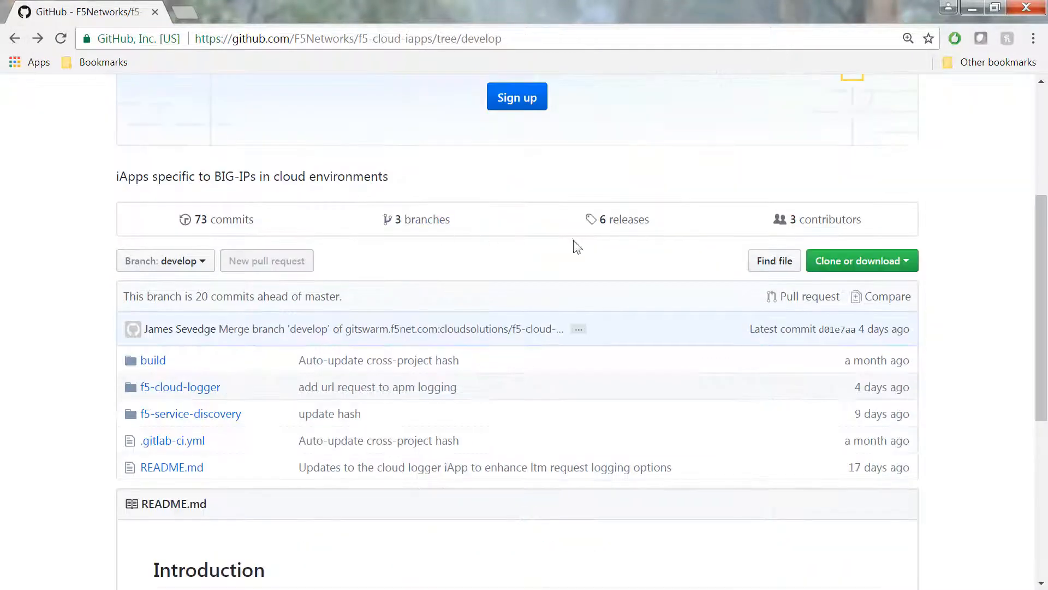
click(857, 260)
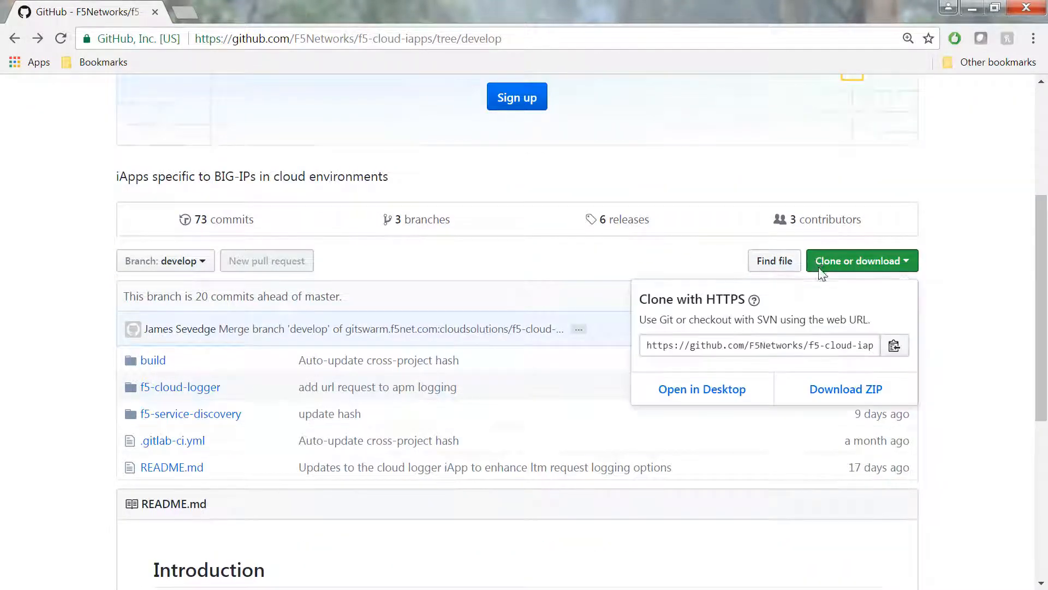
click(845, 388)
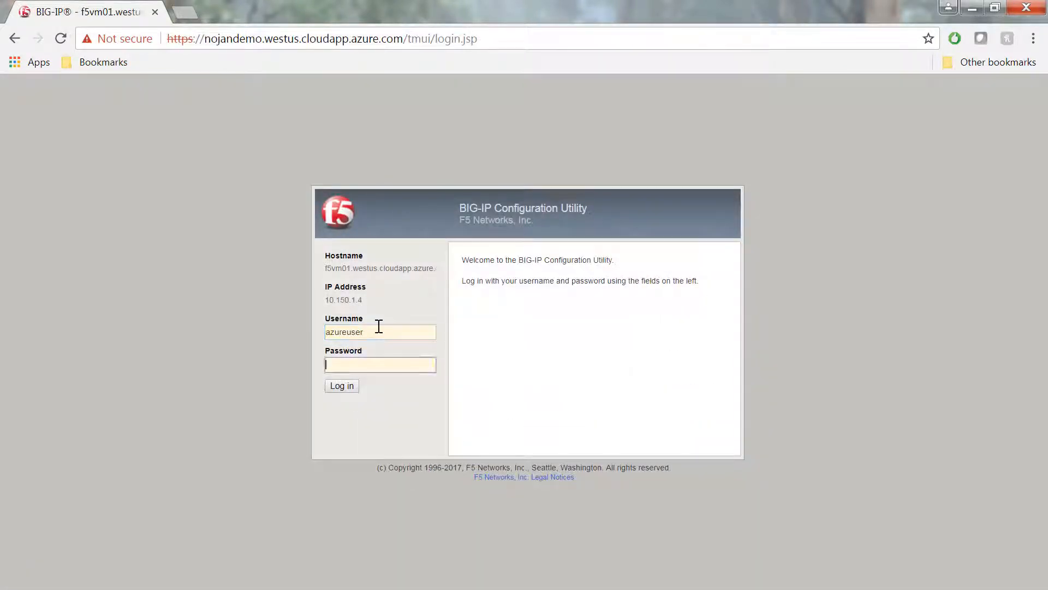
Step: Log in and upload the f5.cloud_logger.v1.0.0 .tmpl file, overwriting existing templates
click(342, 384)
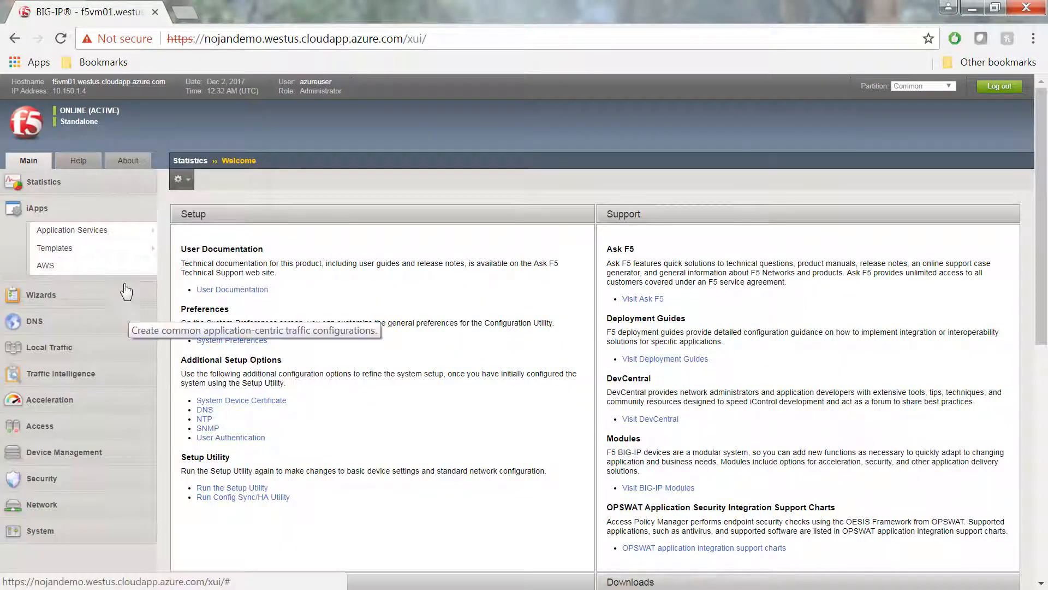
click(54, 247)
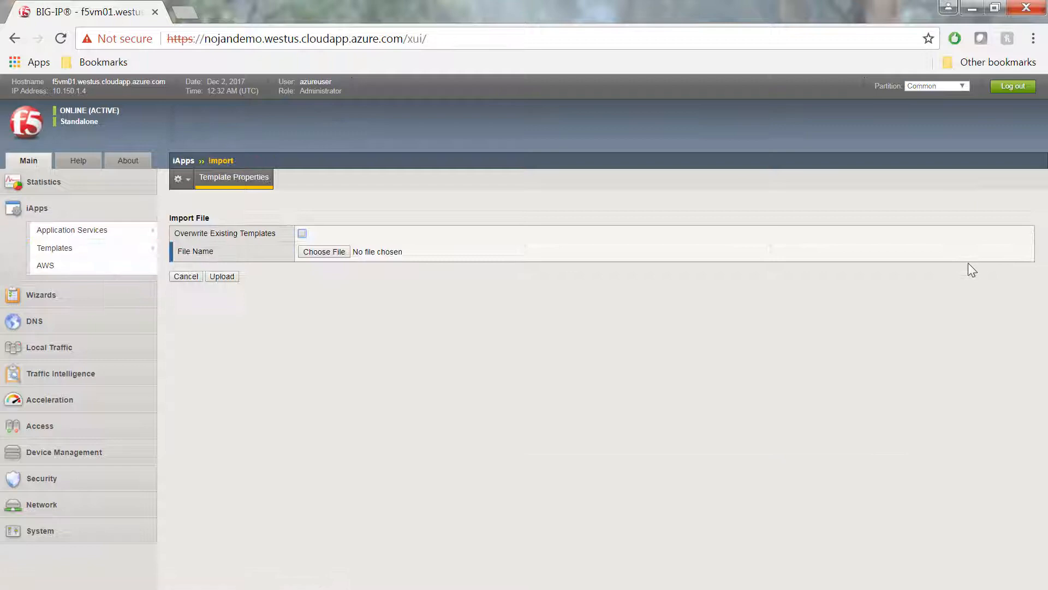
click(324, 251)
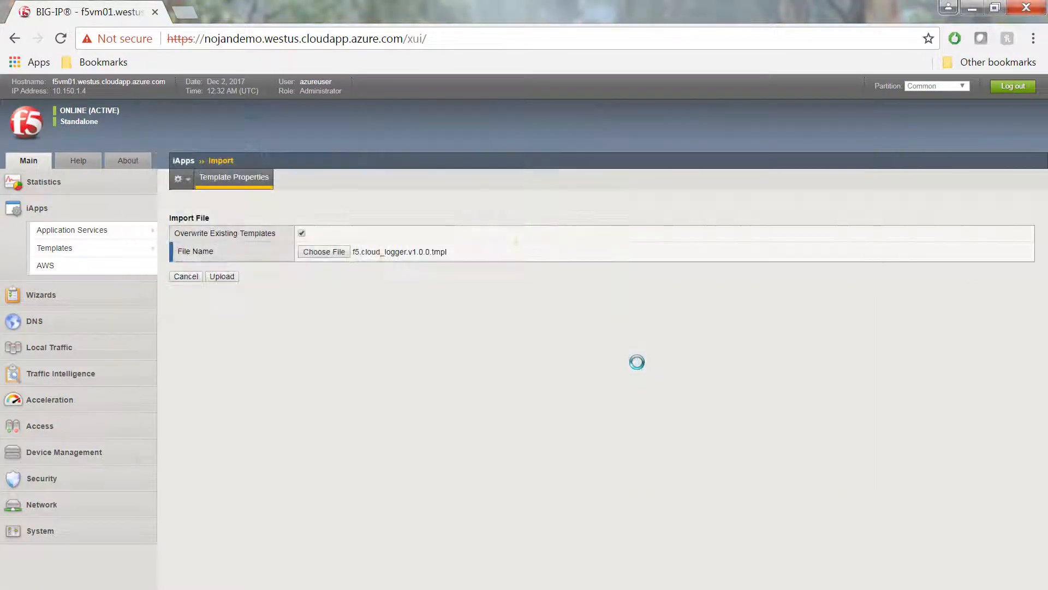
click(221, 276)
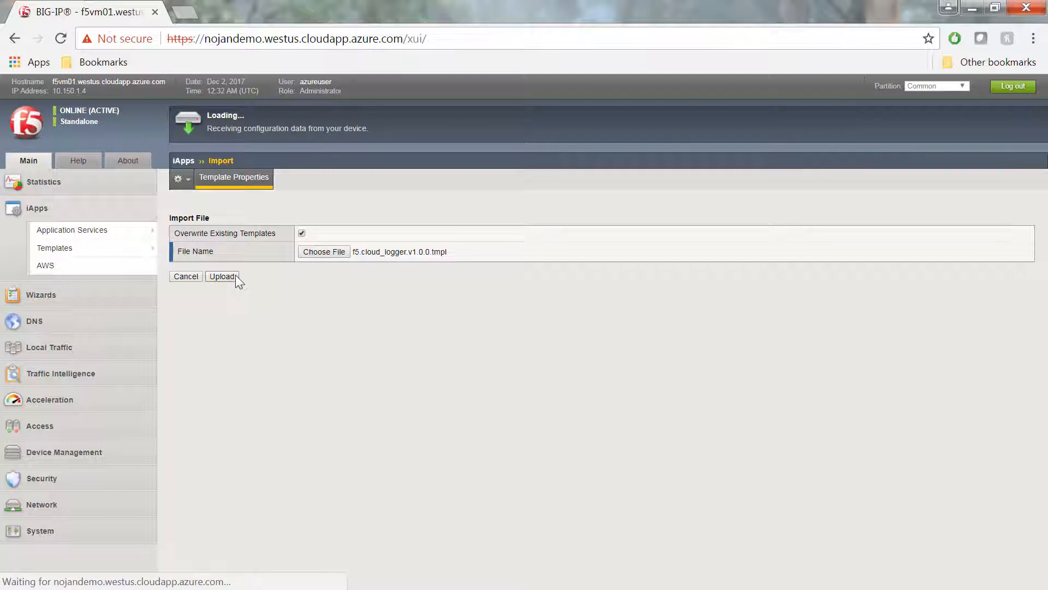
click(222, 276)
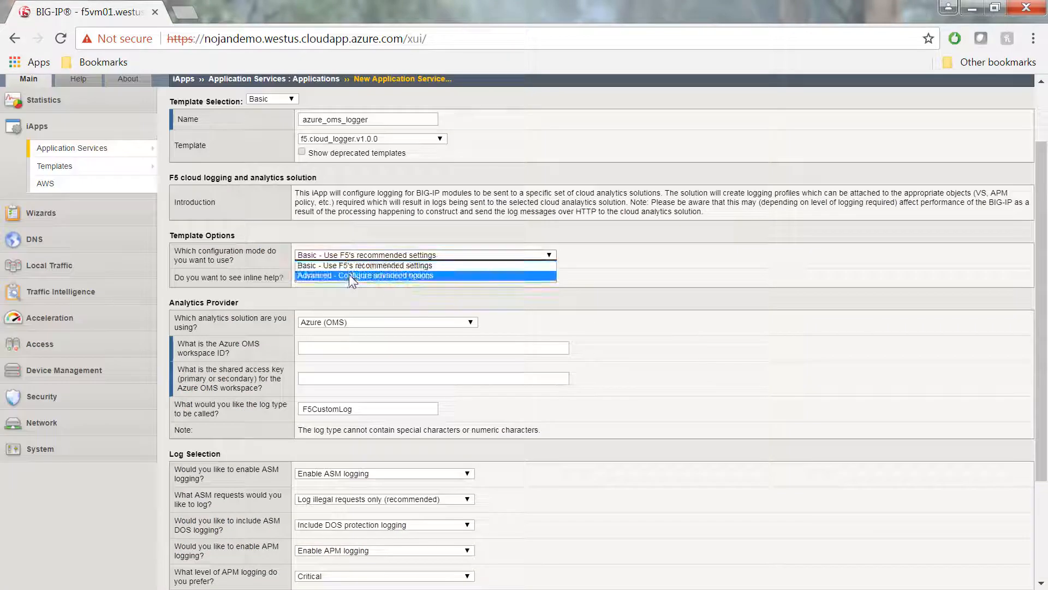
Step: Switch azure_oms_logger to Advanced mode and enter management hostname 'nojandemo.westus.c'
click(364, 275)
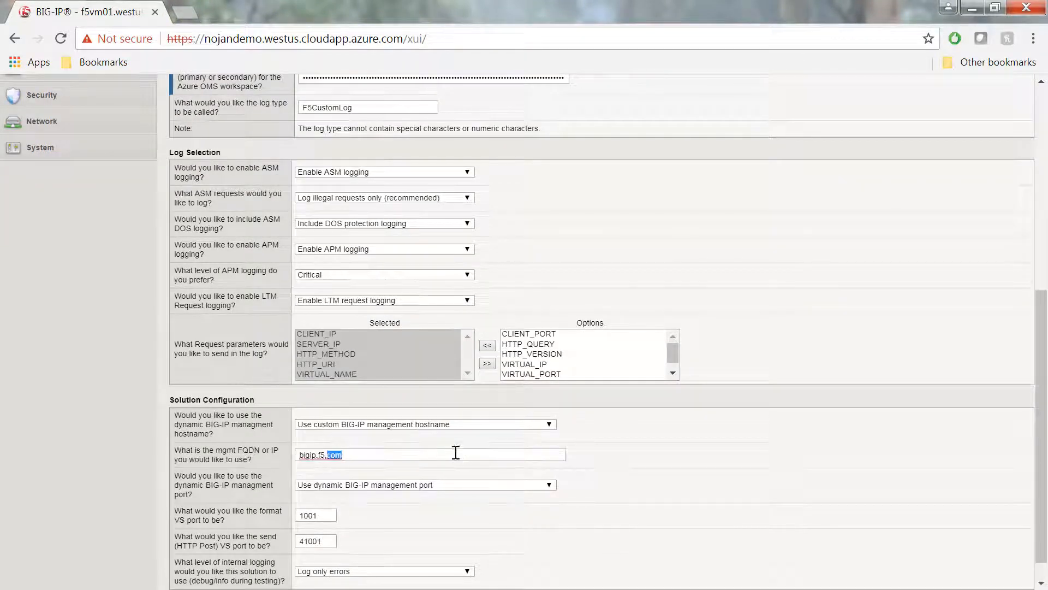
text(nojandemo.westus.c)
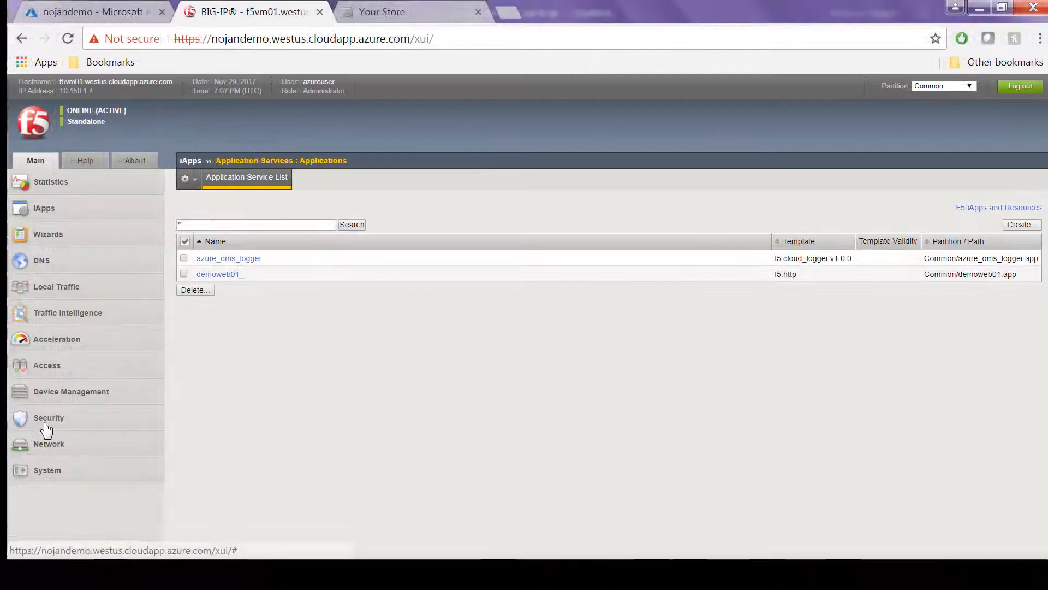
Step: Open the azure_oms_logger_remote_logging profile and review its key-value remote storage settings
click(49, 418)
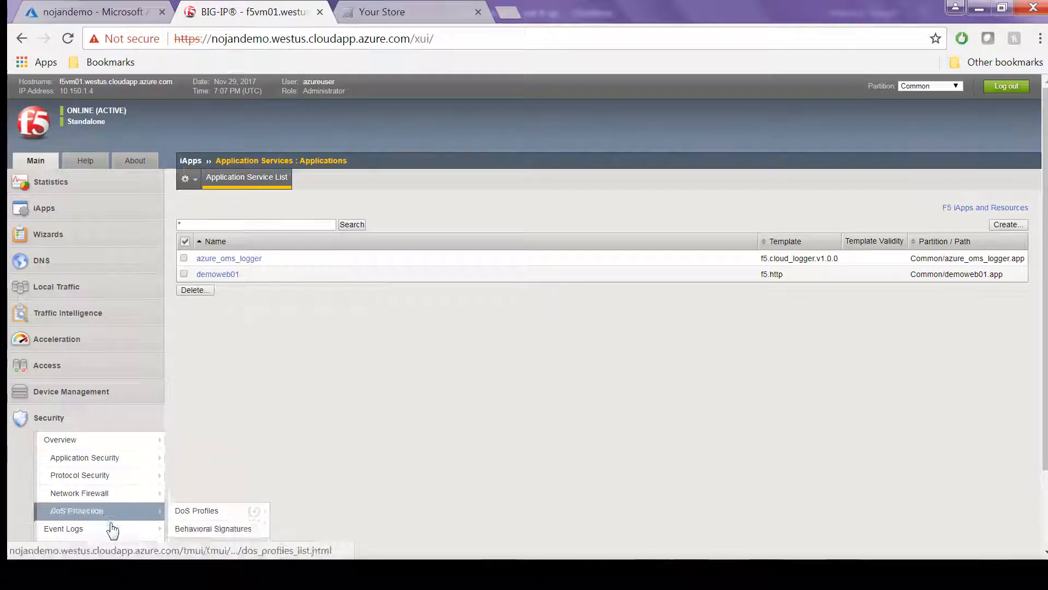
click(203, 535)
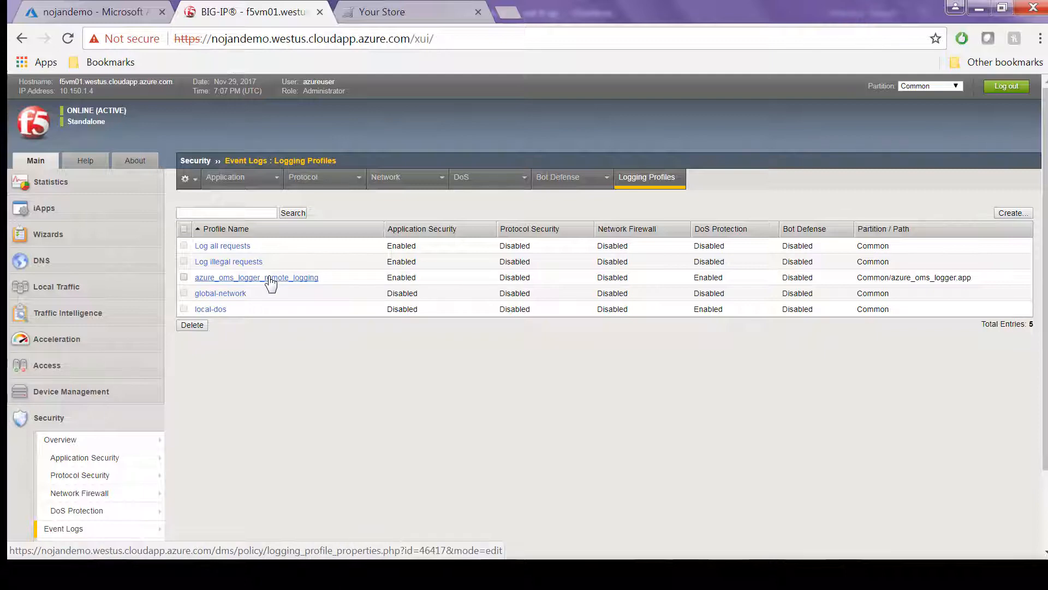
click(256, 277)
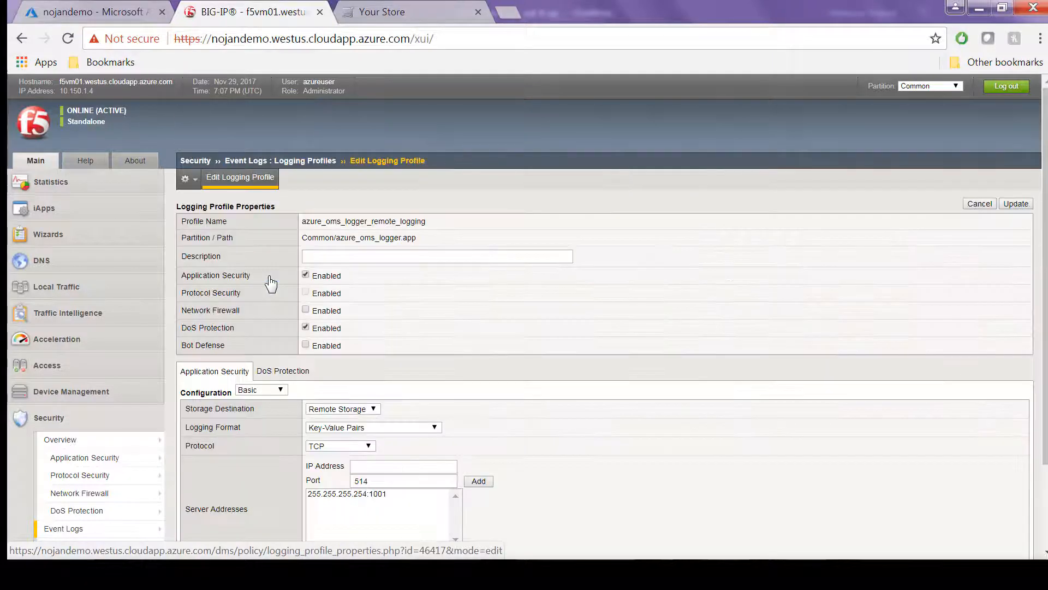
scroll(down, 3)
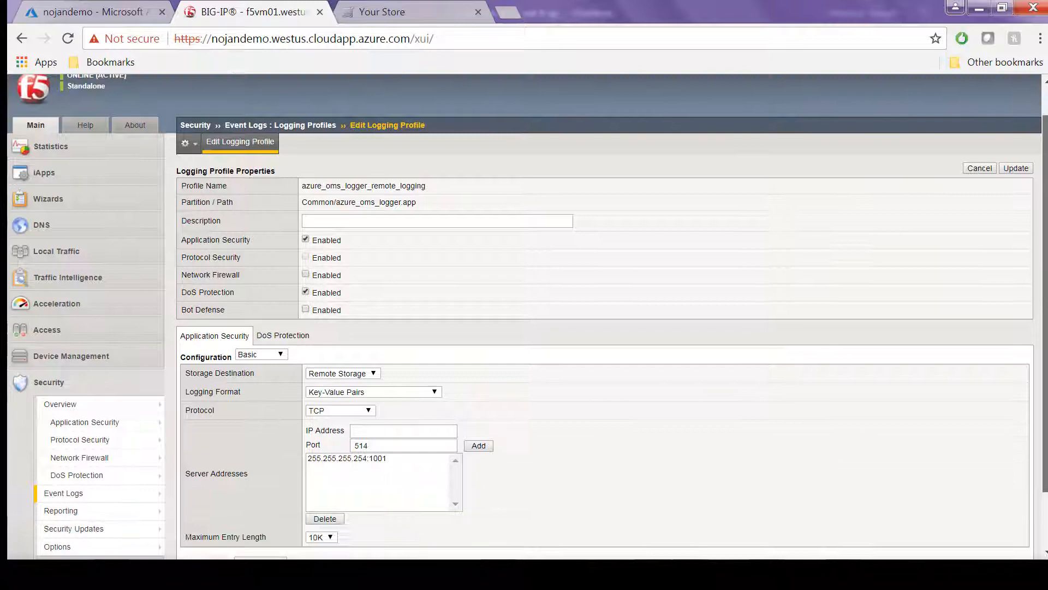
scroll(down, 3)
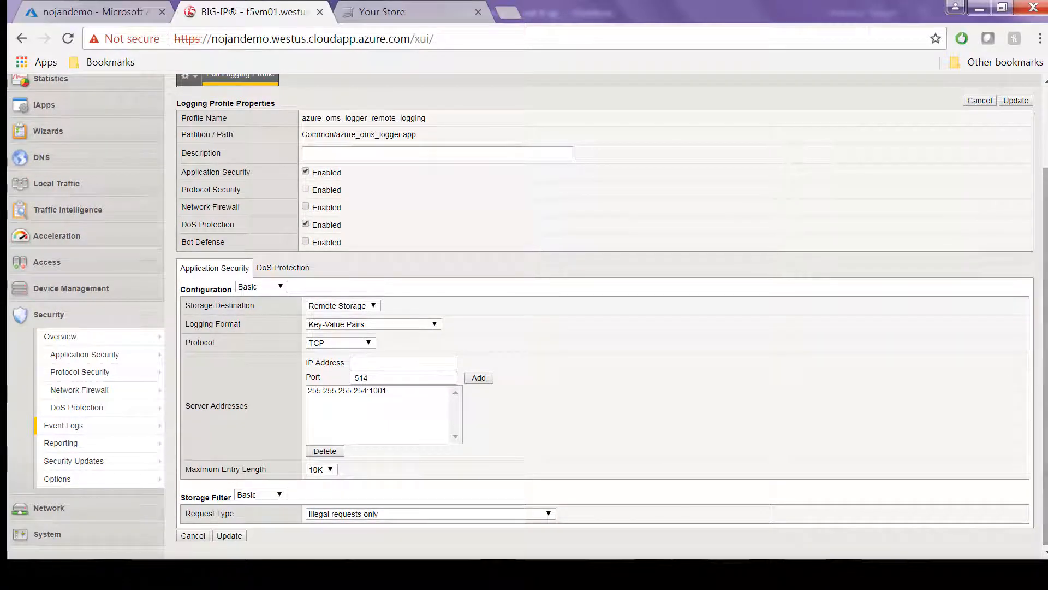
mouse_move(943, 223)
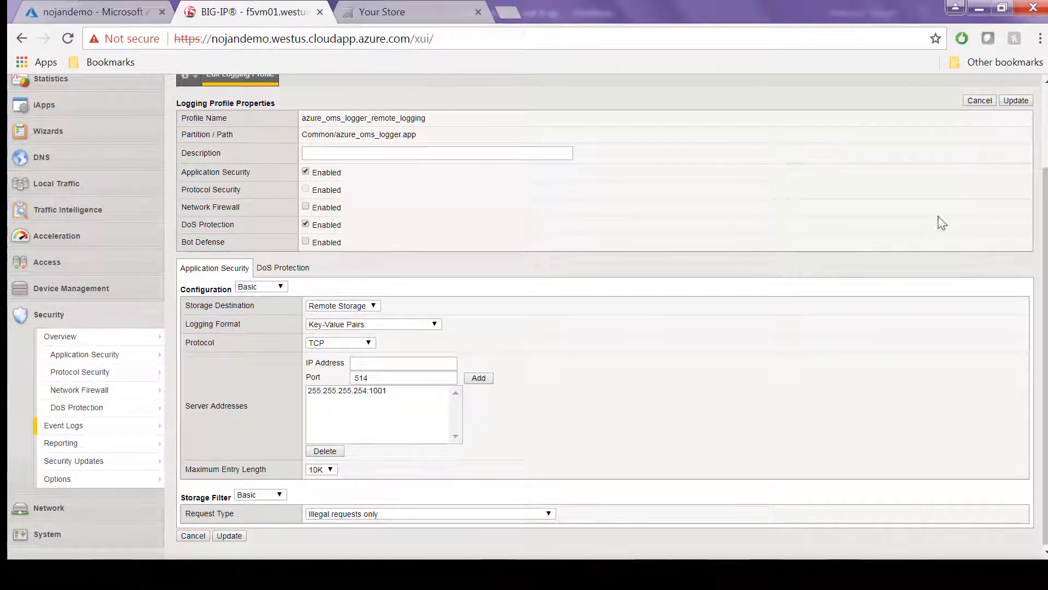
scroll(up, 3)
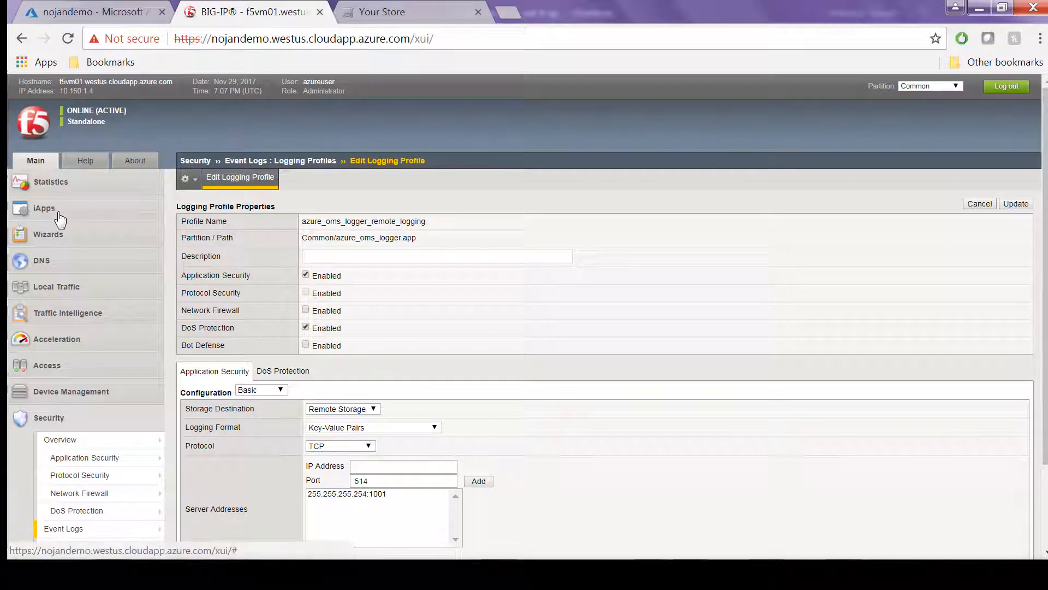
Step: Open the demoweb01_vs virtual server's Security › Policies settings
click(56, 286)
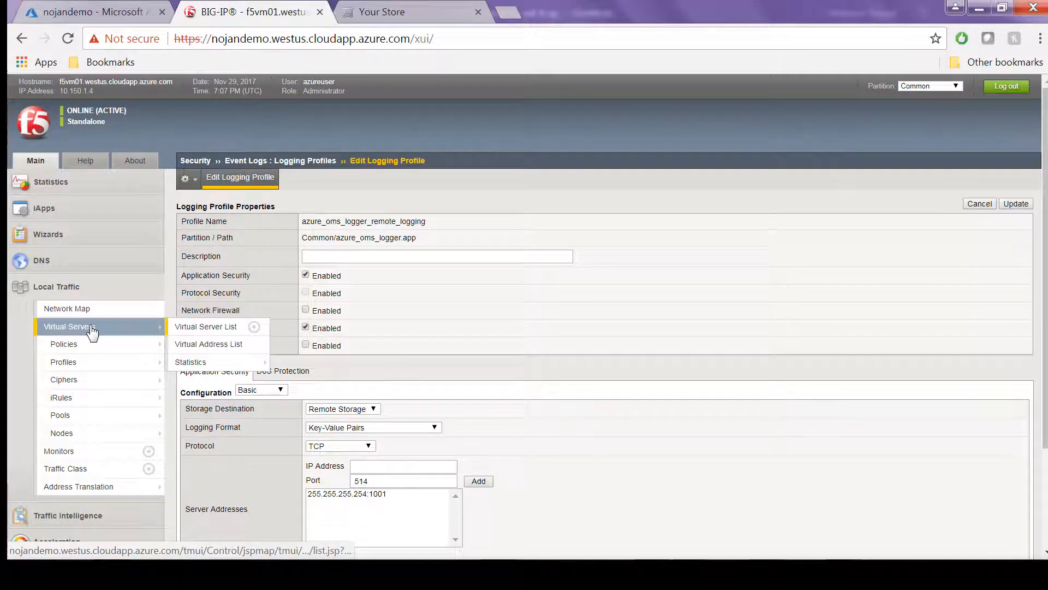
click(205, 327)
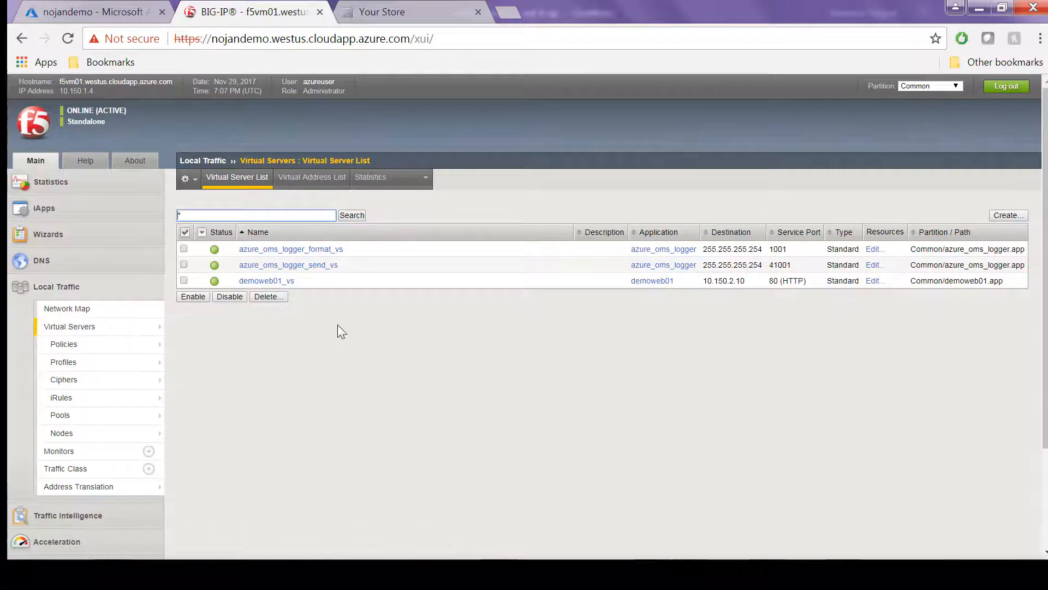
mouse_move(266, 281)
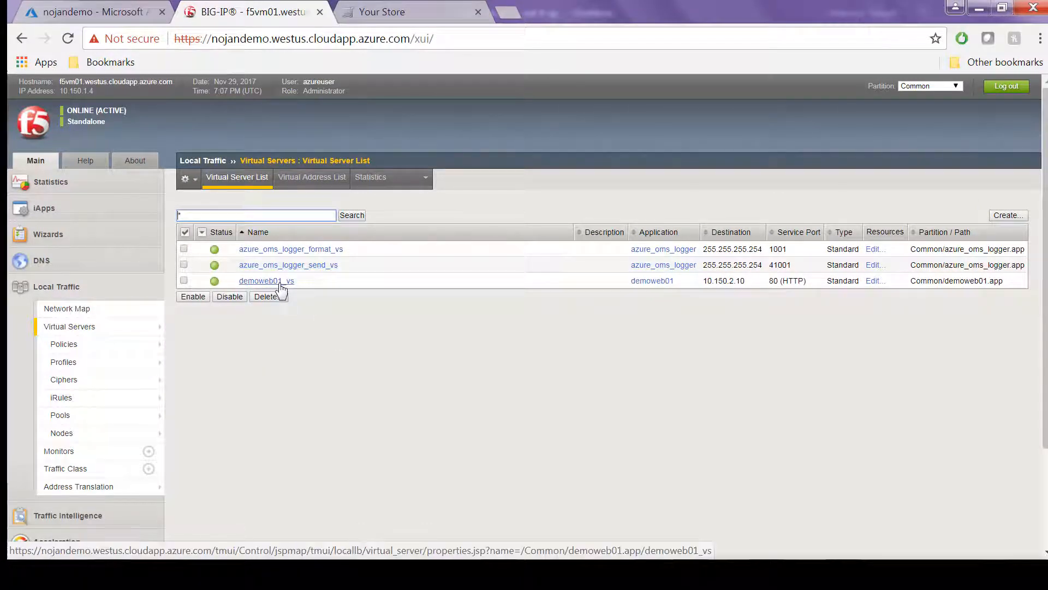
click(266, 280)
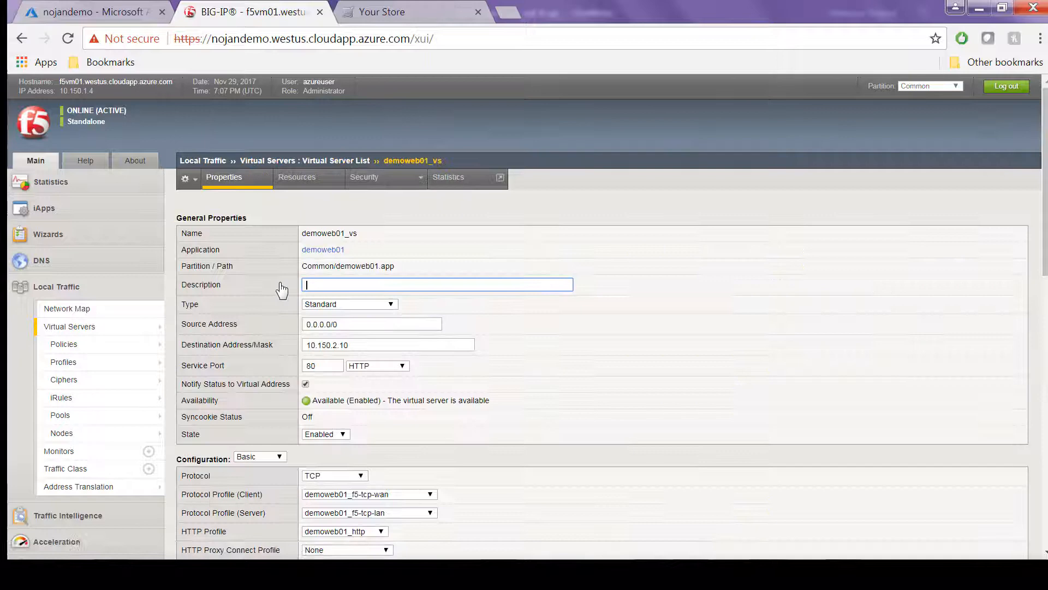
click(365, 177)
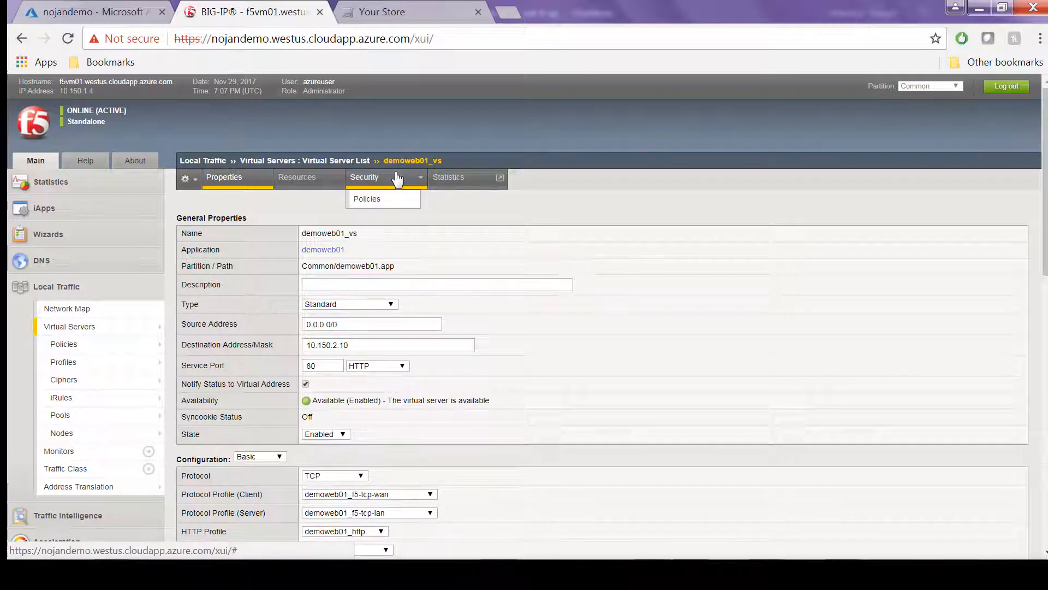
click(366, 199)
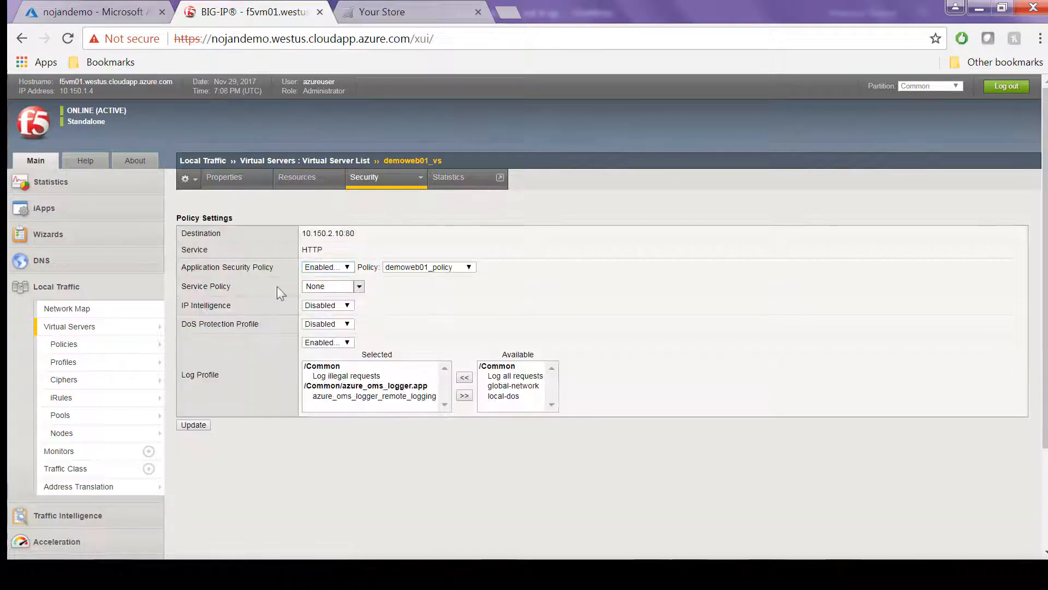
Step: Highlight the azure_oms_logger_remote_logging log profile, then return to the virtual server list
double_click(200, 375)
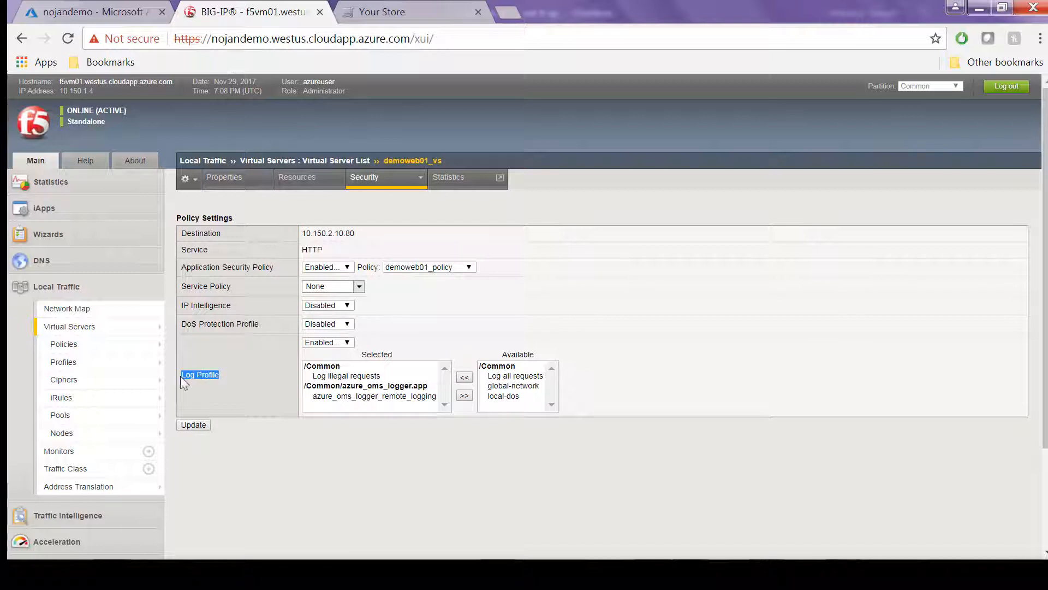
mouse_move(348, 381)
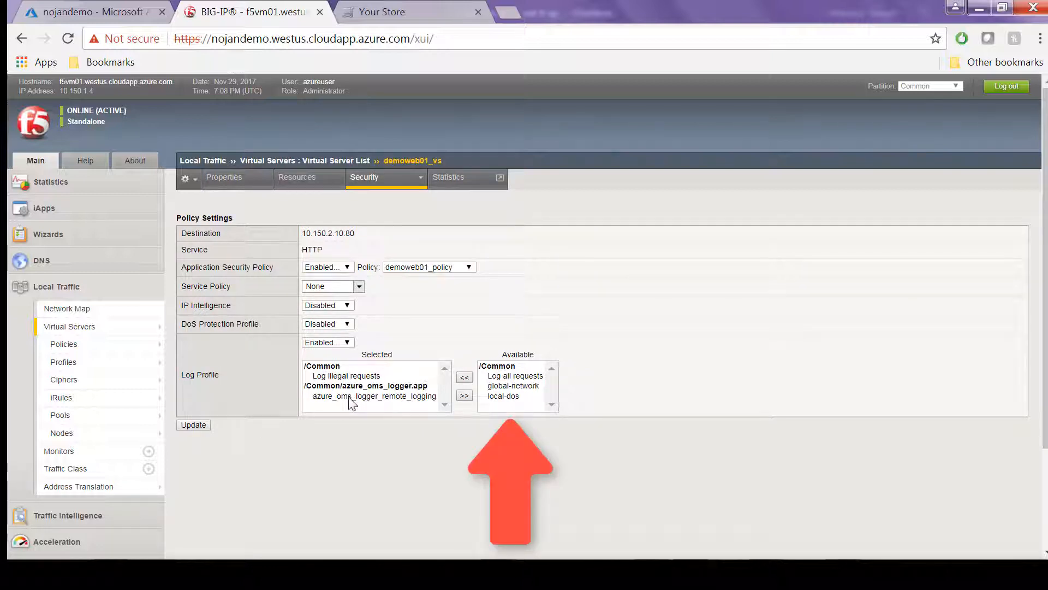
click(373, 396)
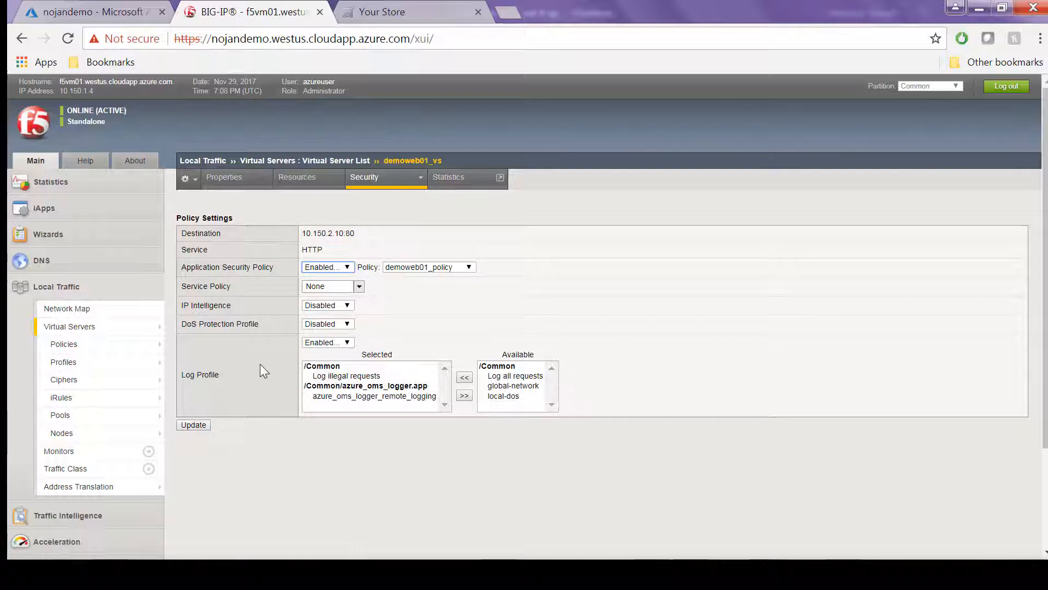
click(305, 160)
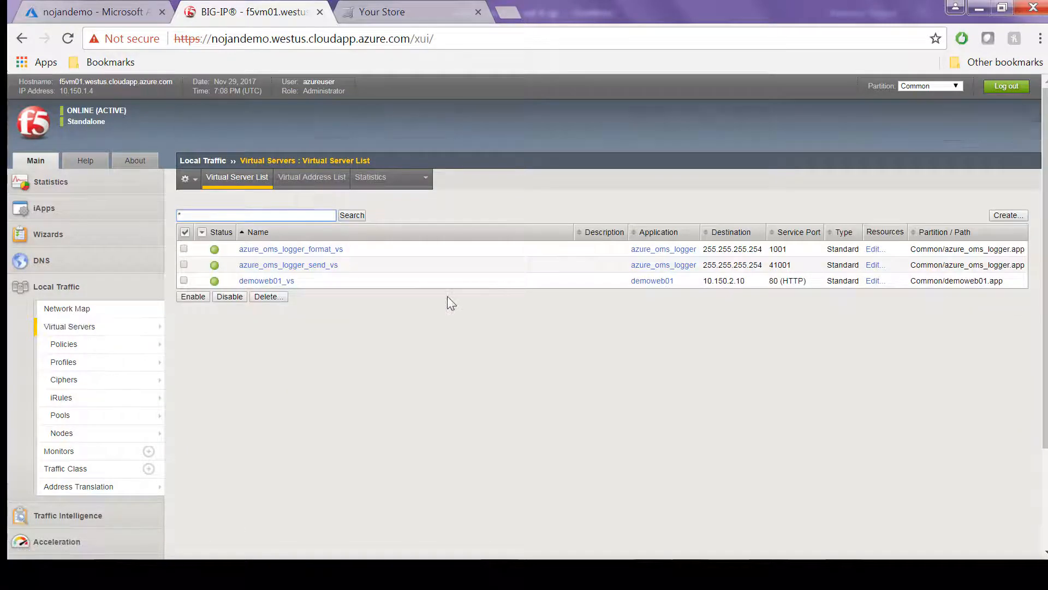
click(402, 11)
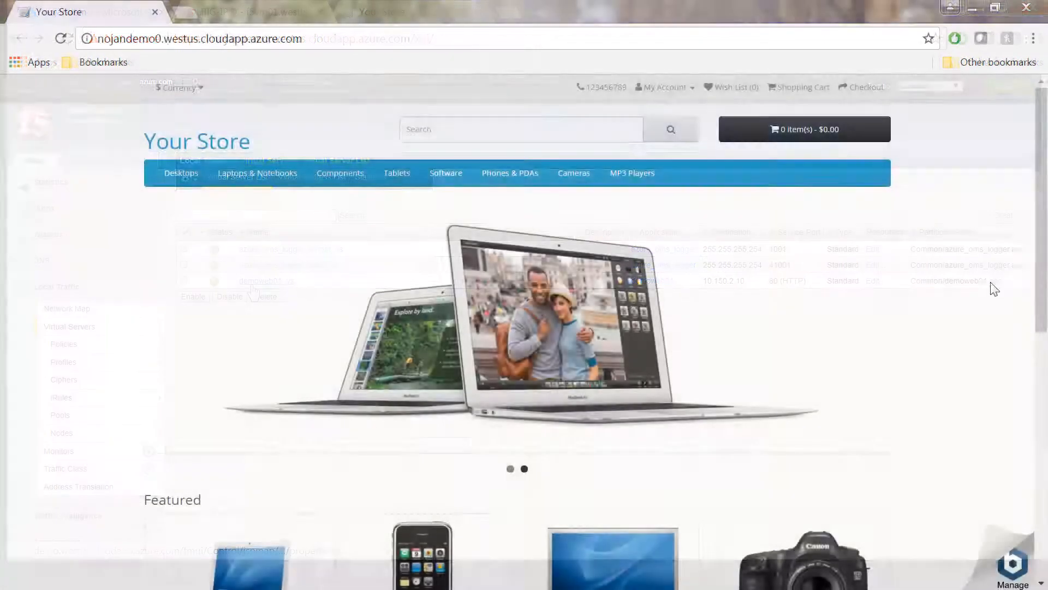
Step: Append '/..%2F..%2F..%2Fdirectory/file' to the store URL and select the rejection's support ID
click(194, 38)
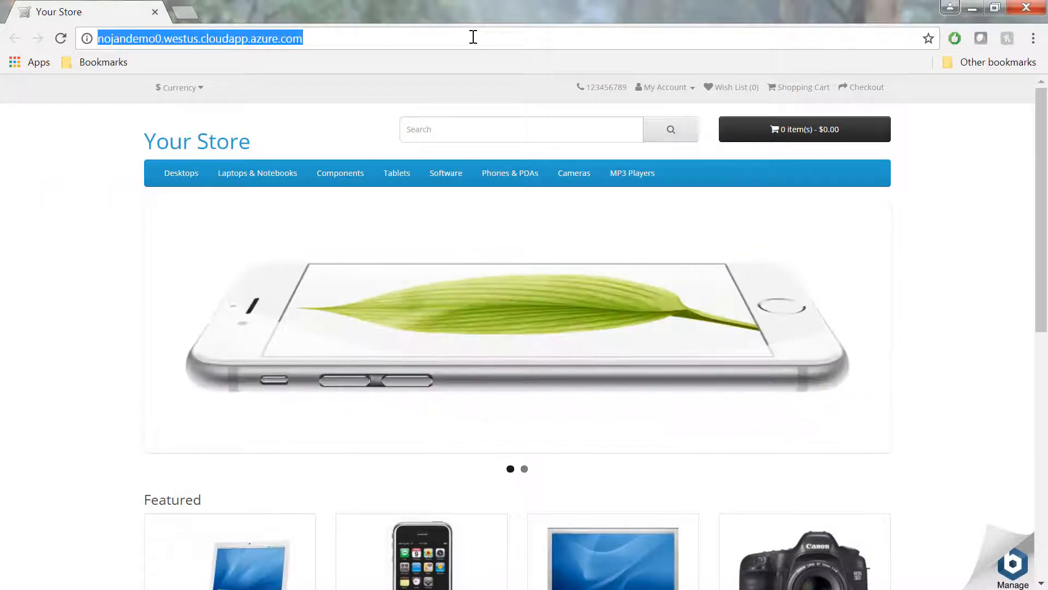
text(/..%2F..%2F..%2Fdirectory/file)
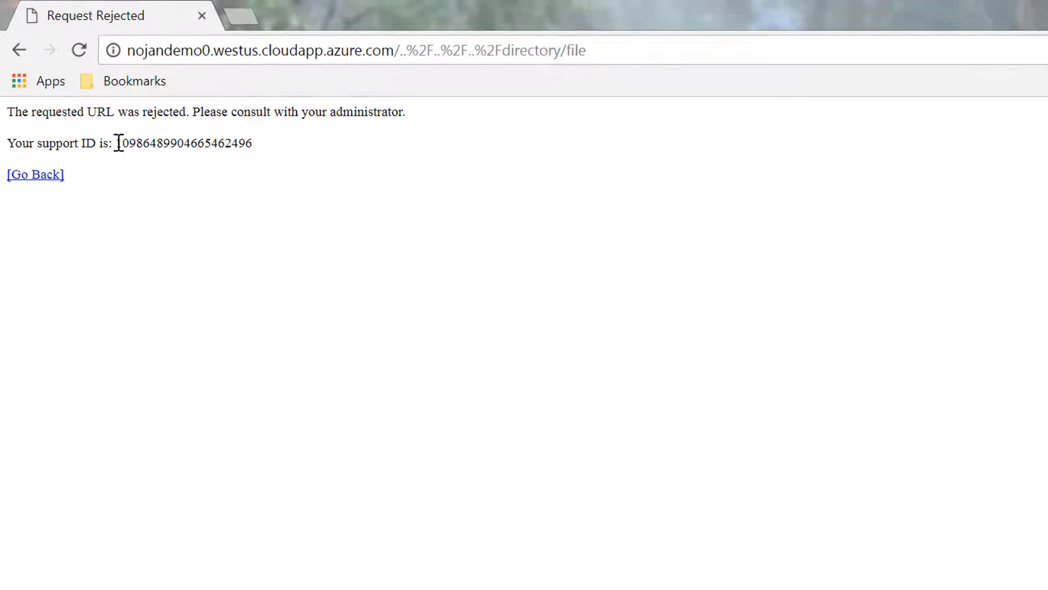
double_click(184, 143)
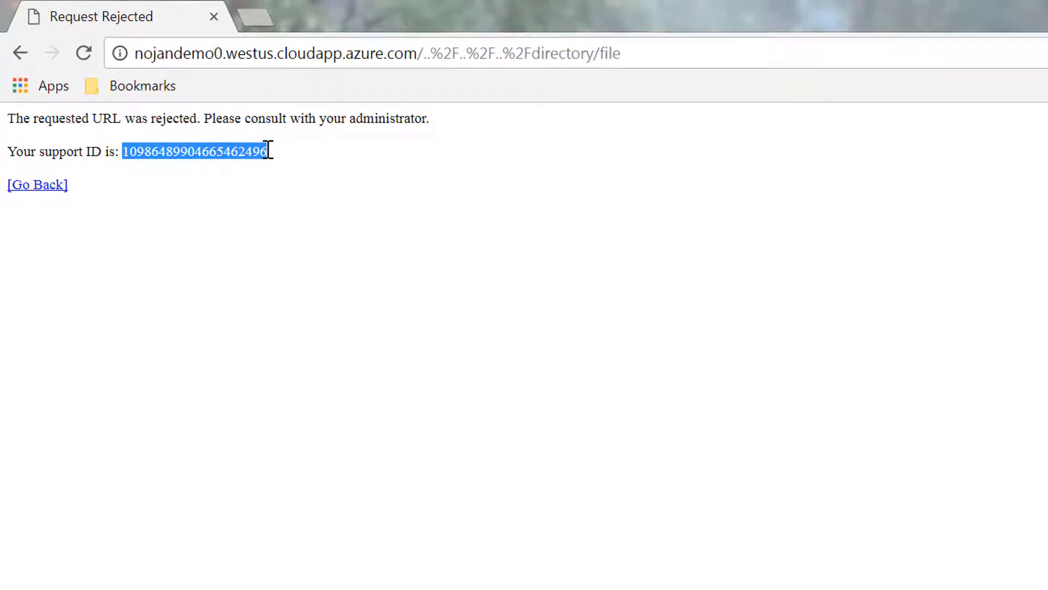
mouse_move(327, 179)
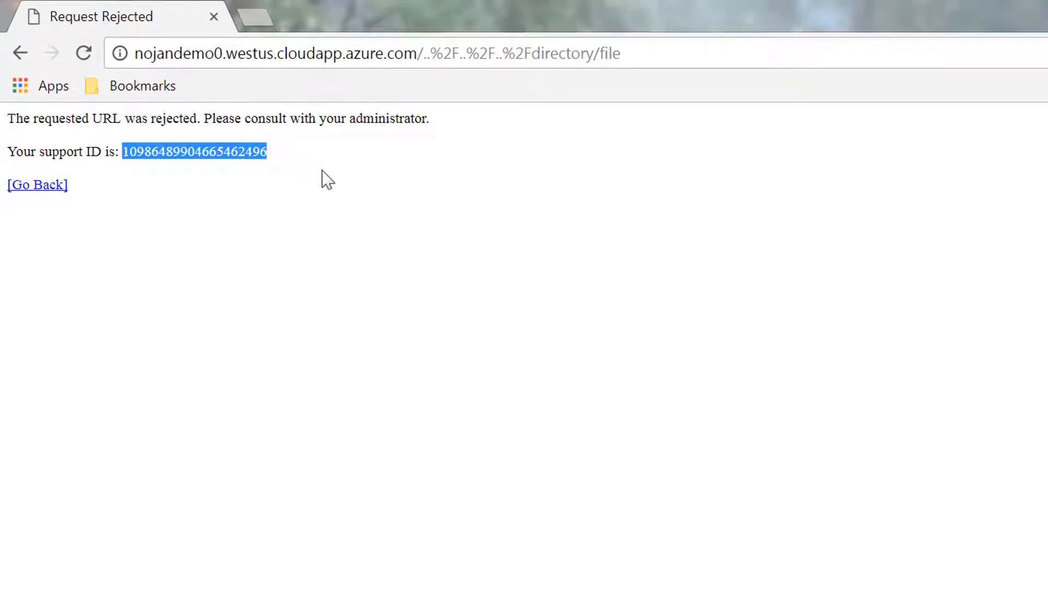
click(261, 170)
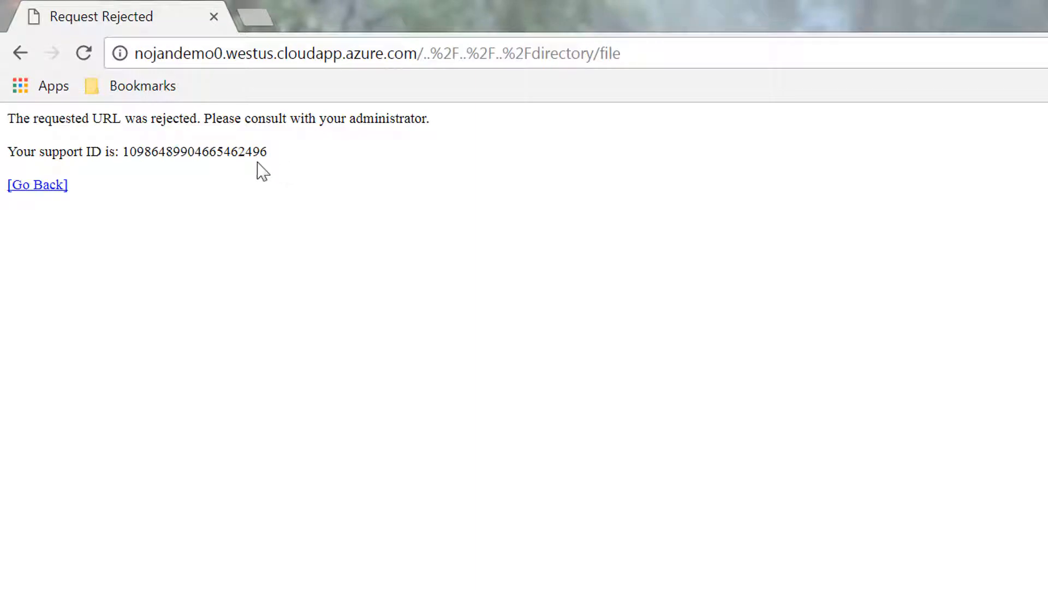
mouse_move(131, 152)
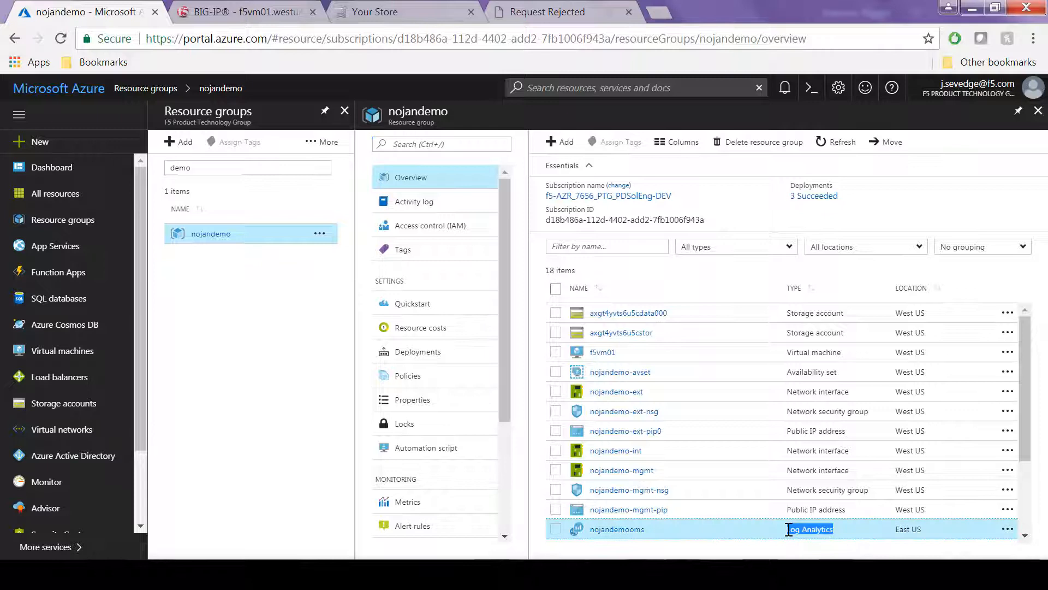
Step: Open the nojandemooms Log Analytics resource in the nojandemo resource group
click(616, 530)
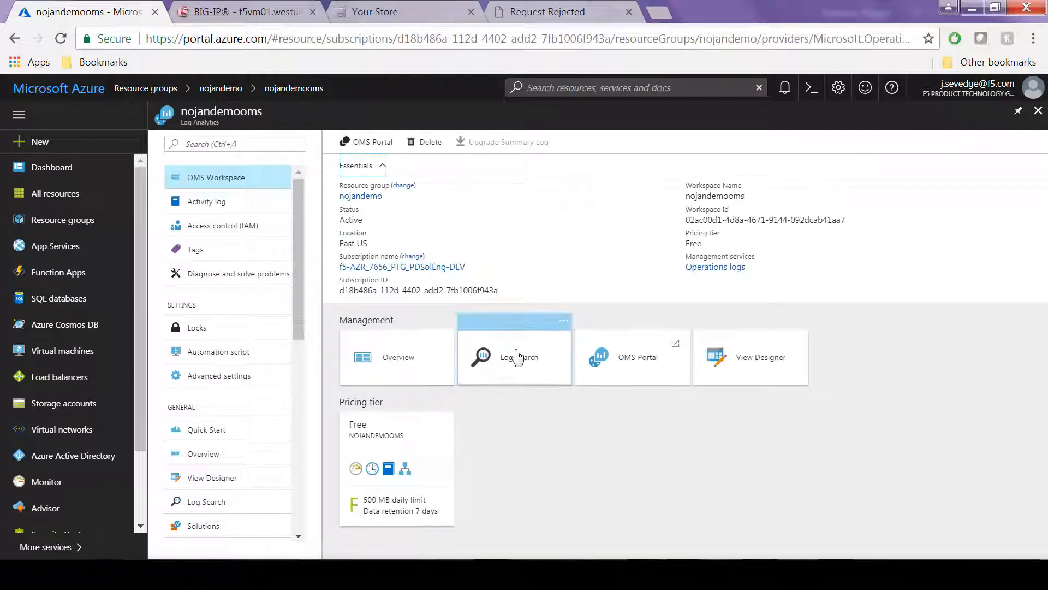
Step: Run the F5CustomLog_CL query in Log Search and scroll the first record to remediationLink_s
click(515, 357)
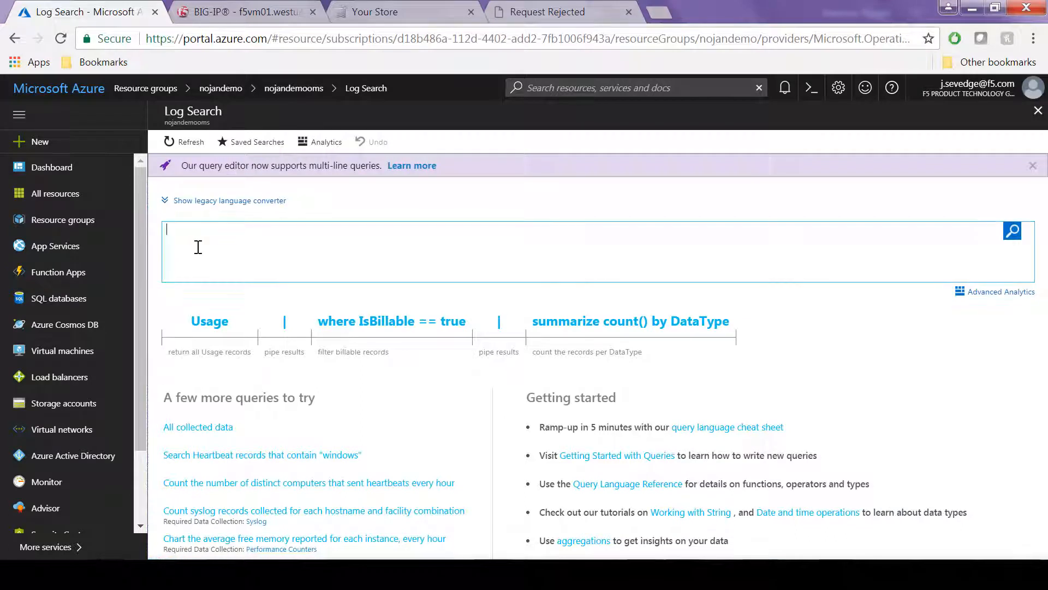
text(F5_d)
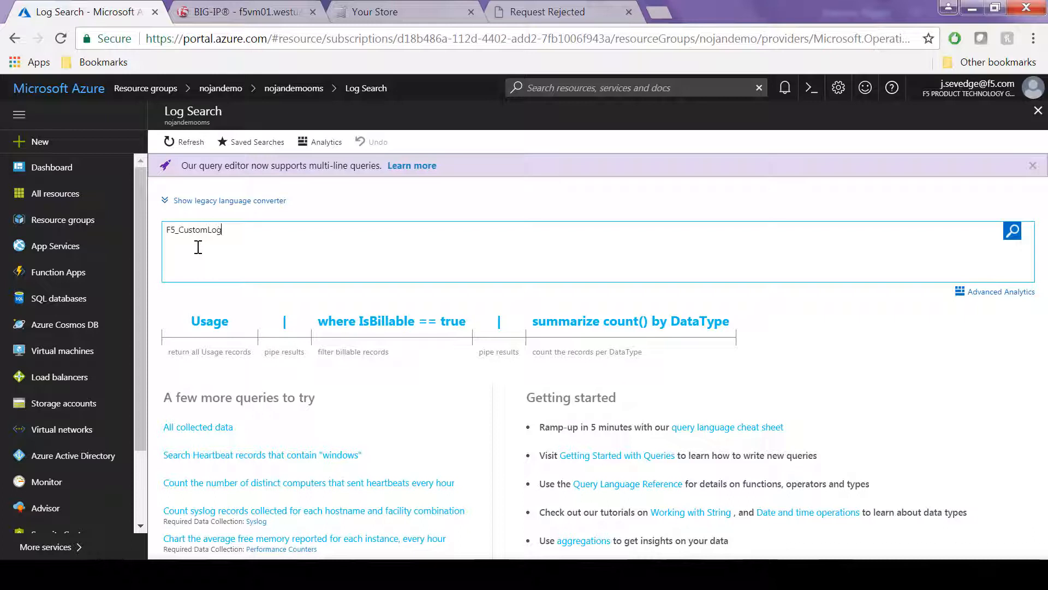
text(_CL)
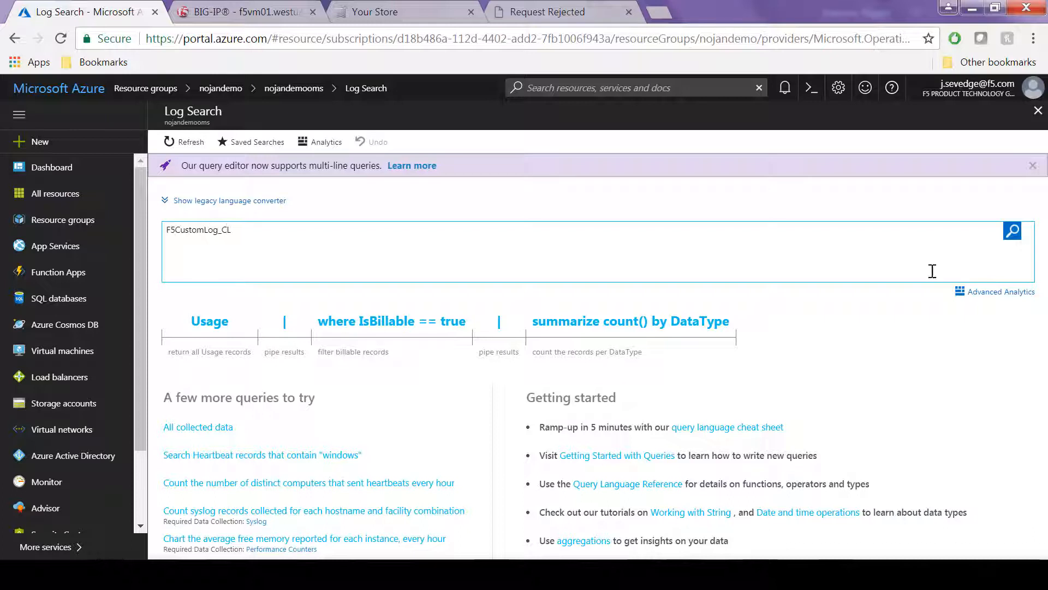
click(1012, 231)
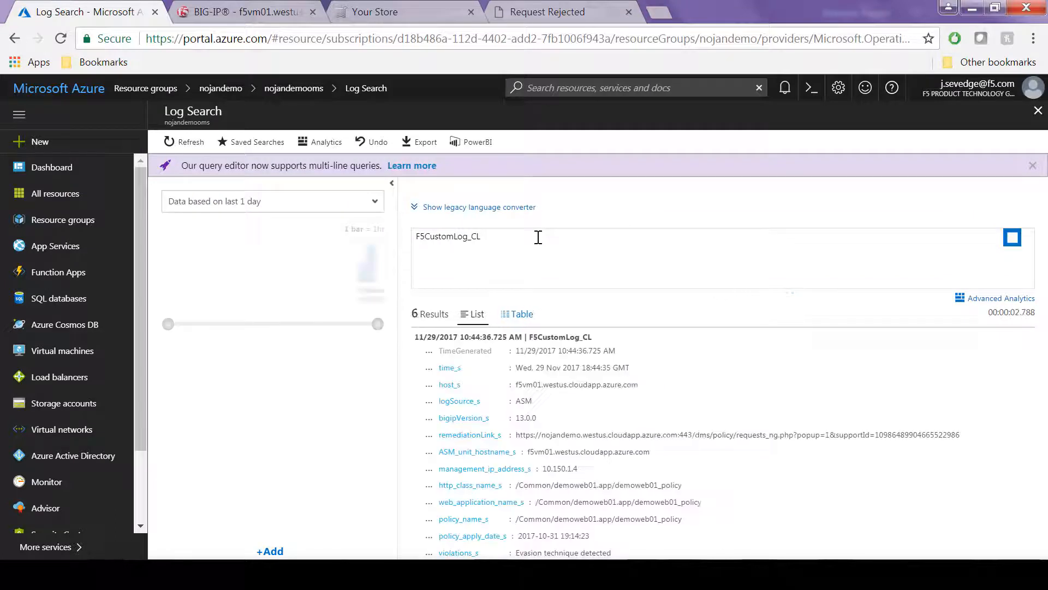
click(1012, 237)
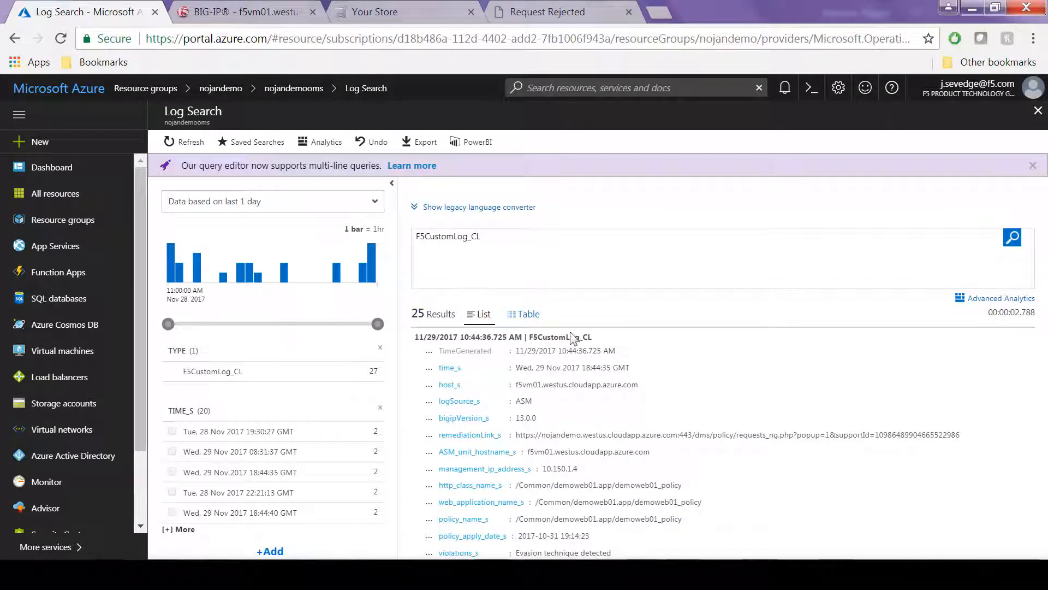
mouse_move(738, 531)
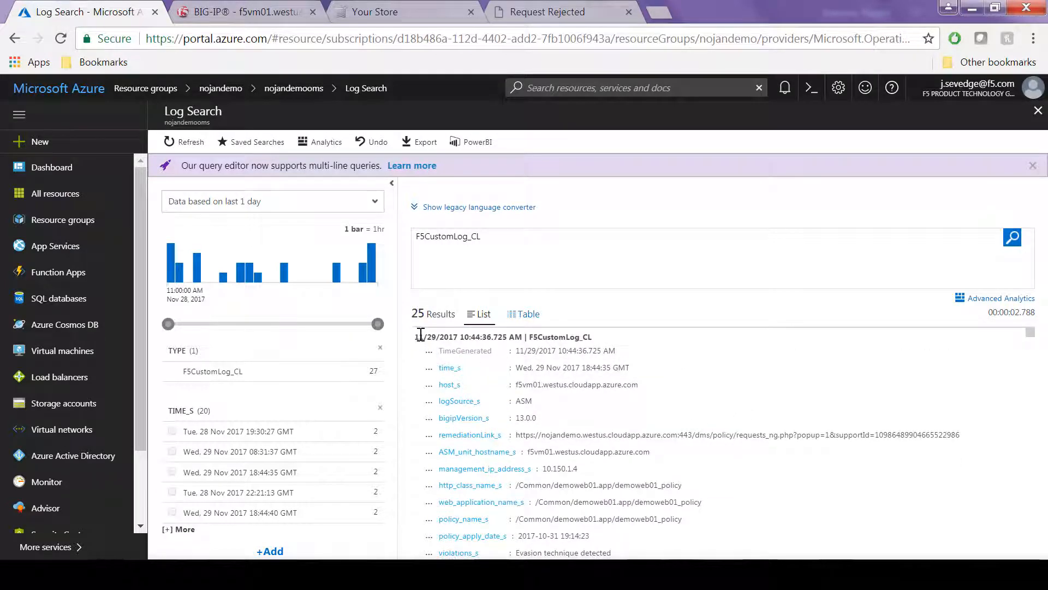
scroll(down, 3)
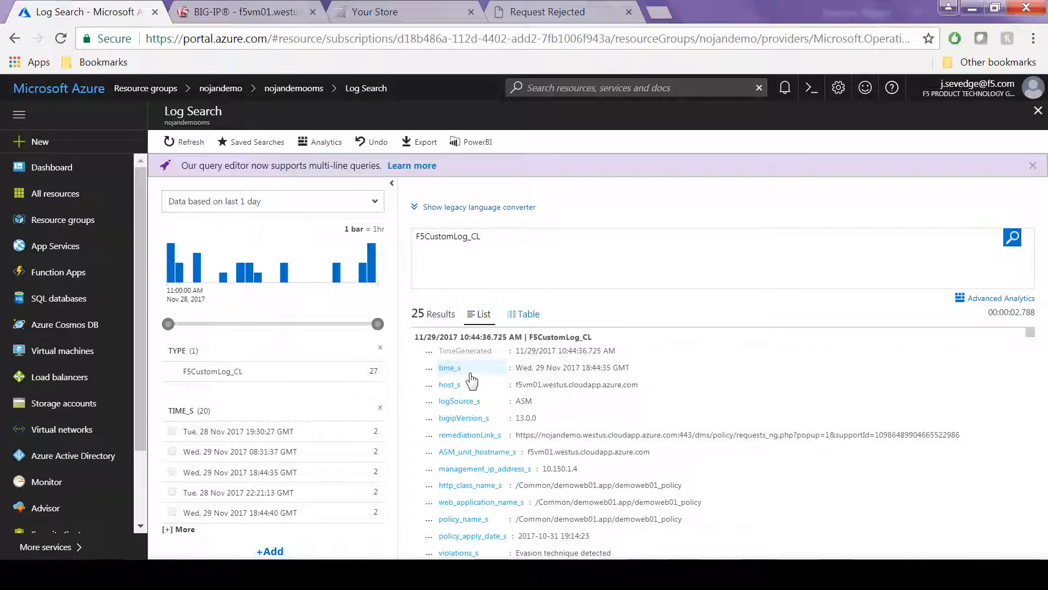
mouse_move(538, 420)
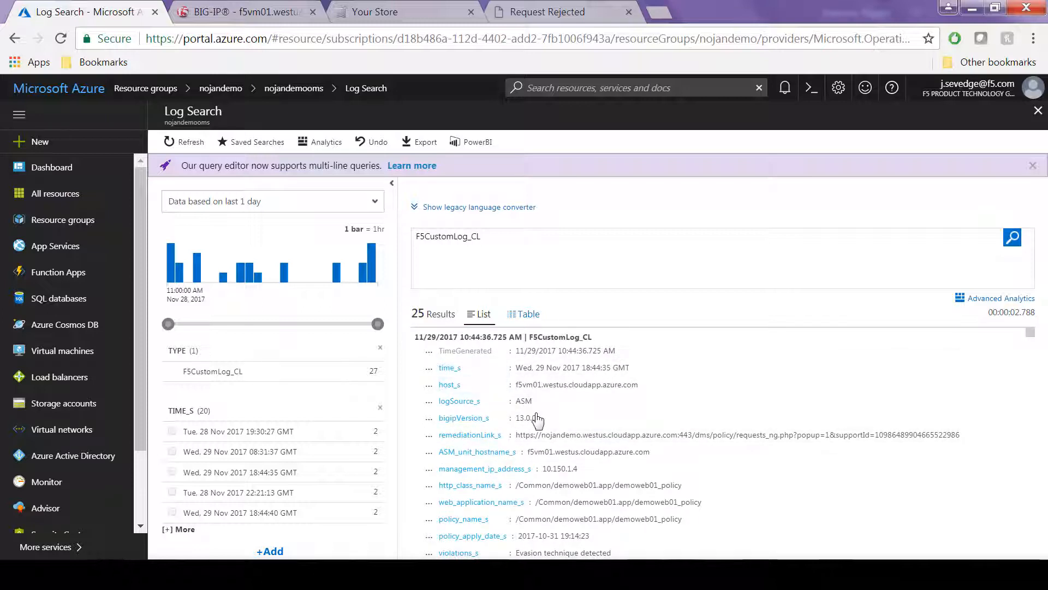
scroll(down, 3)
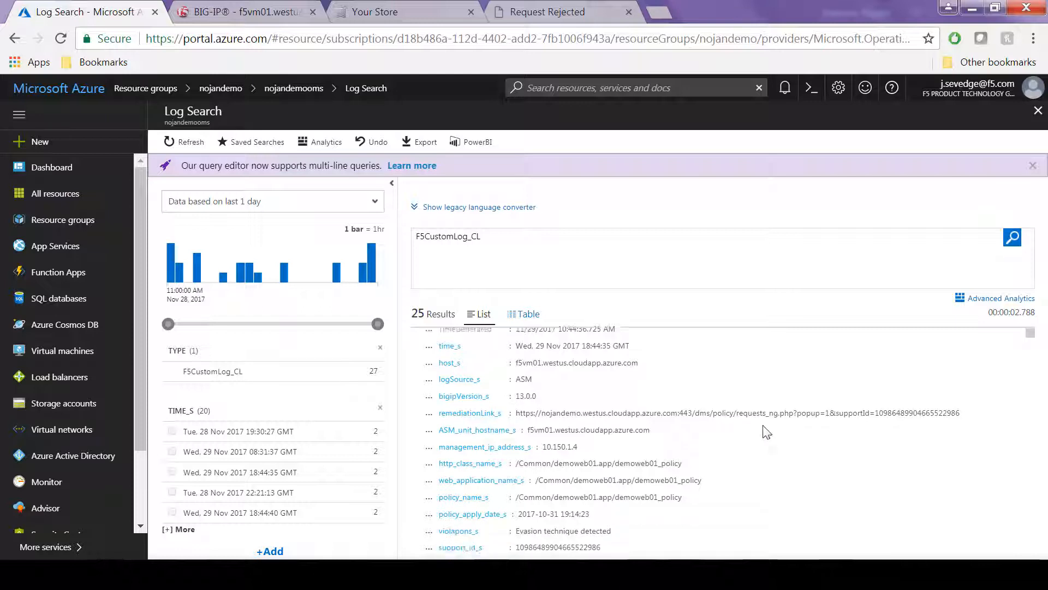
scroll(down, 3)
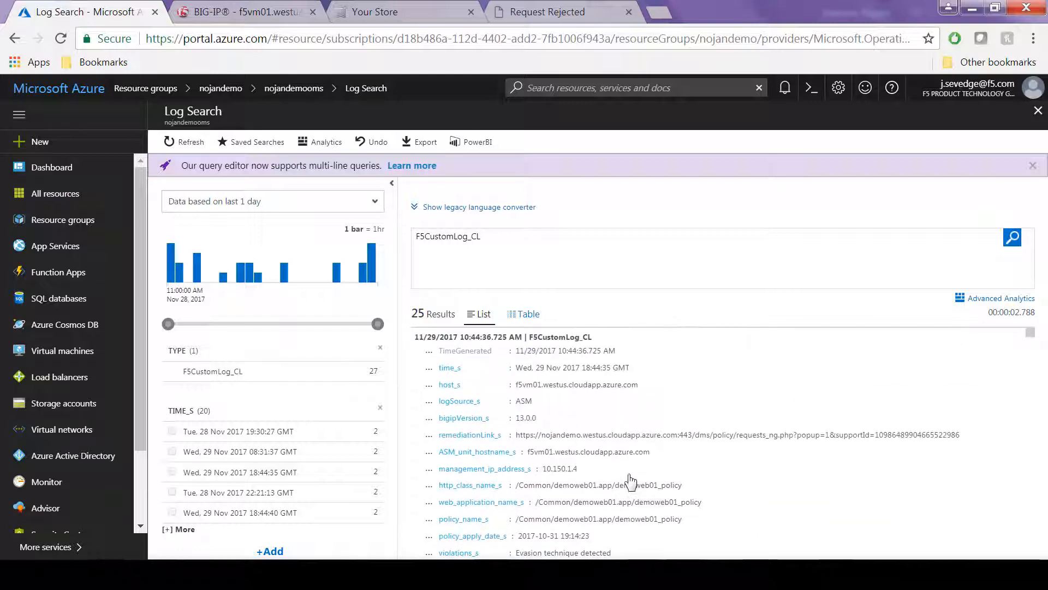
mouse_move(620, 435)
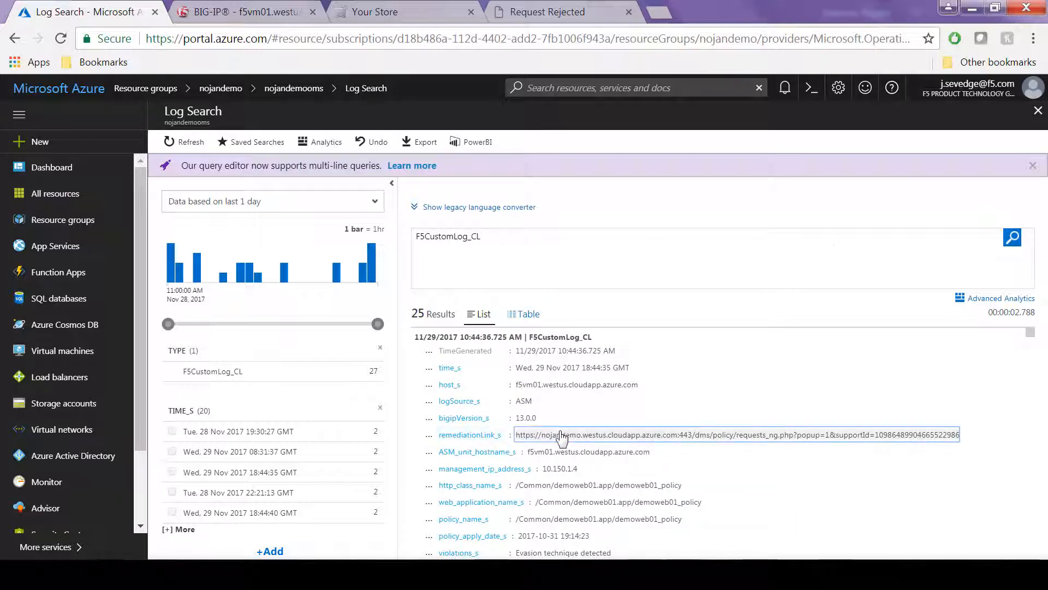
Step: Follow the remediationLink_s value to BIG-IP request details, then return to Log Search
click(1012, 236)
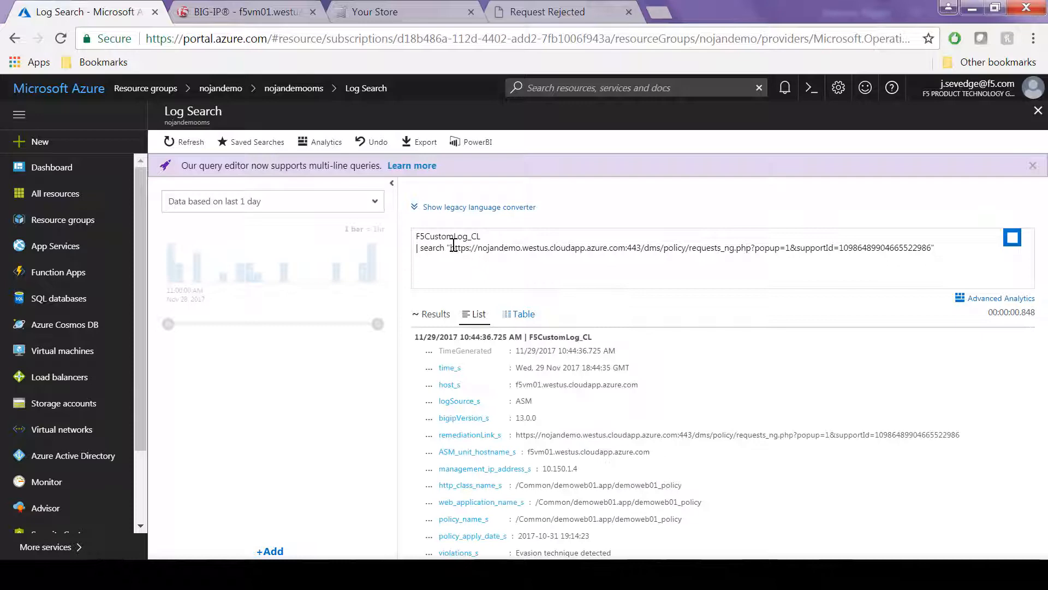
click(1012, 238)
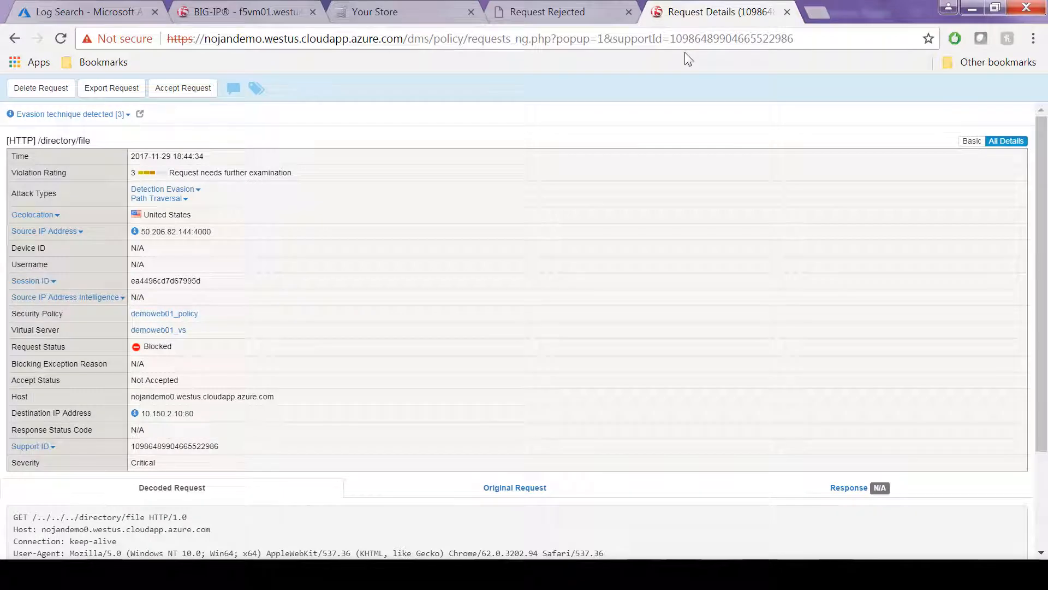
mouse_move(131, 237)
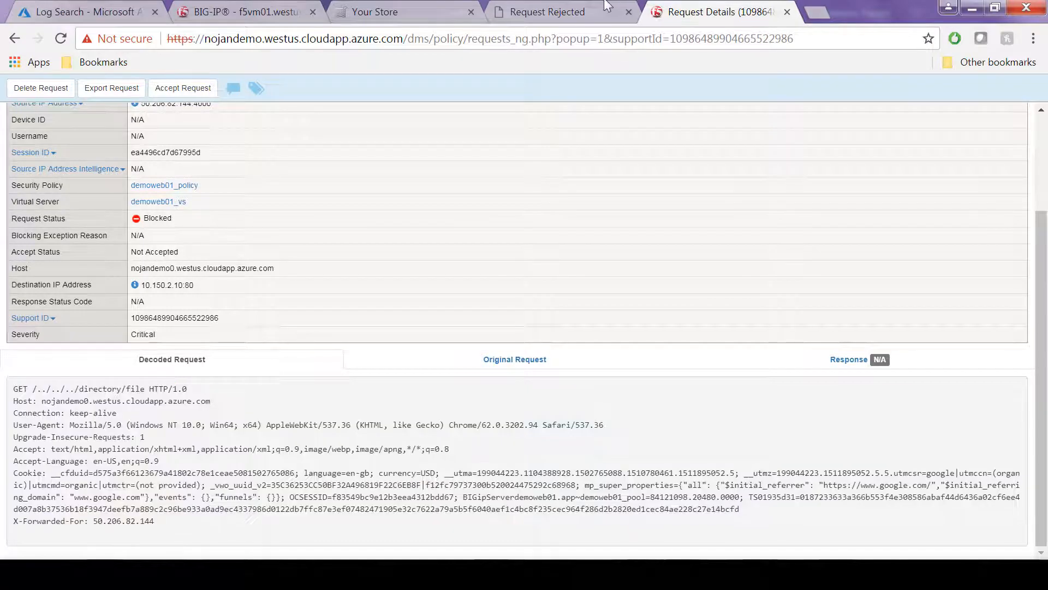
click(80, 12)
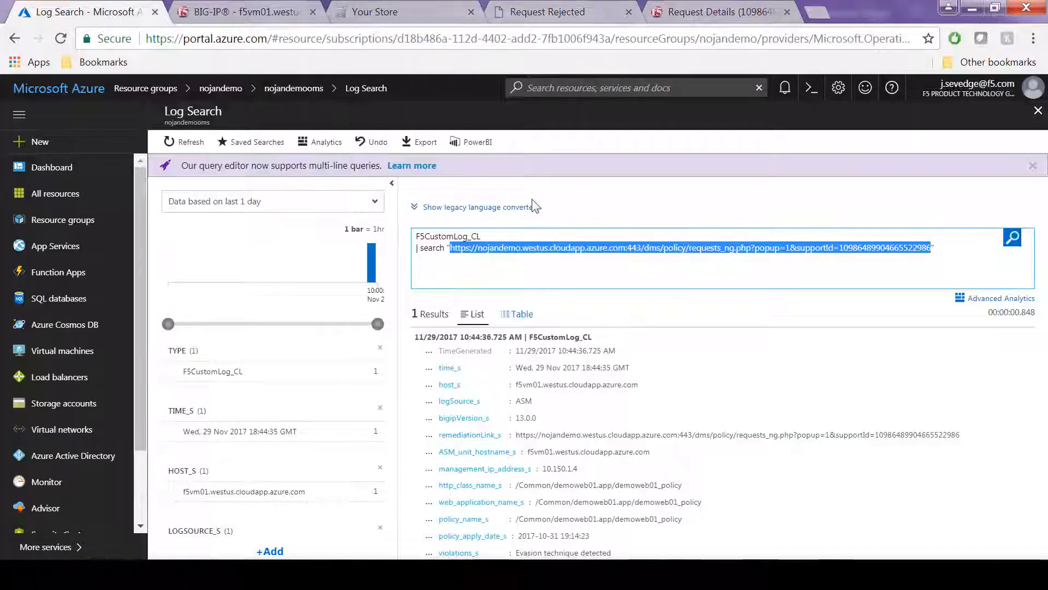
mouse_move(613, 206)
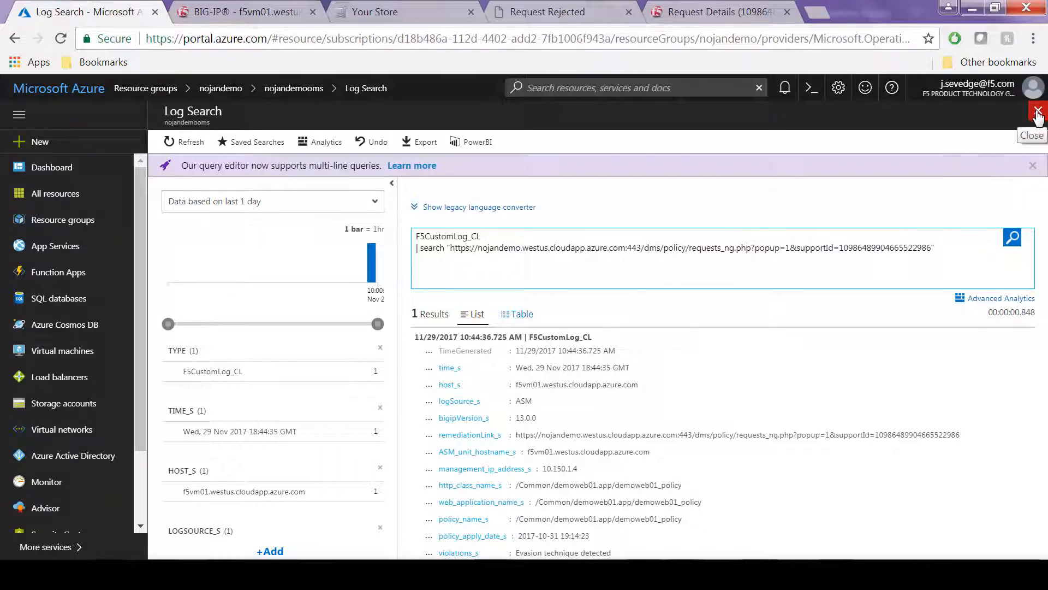
Step: Close Log Search and open the nojandemooms workspace Overview tile
click(1038, 112)
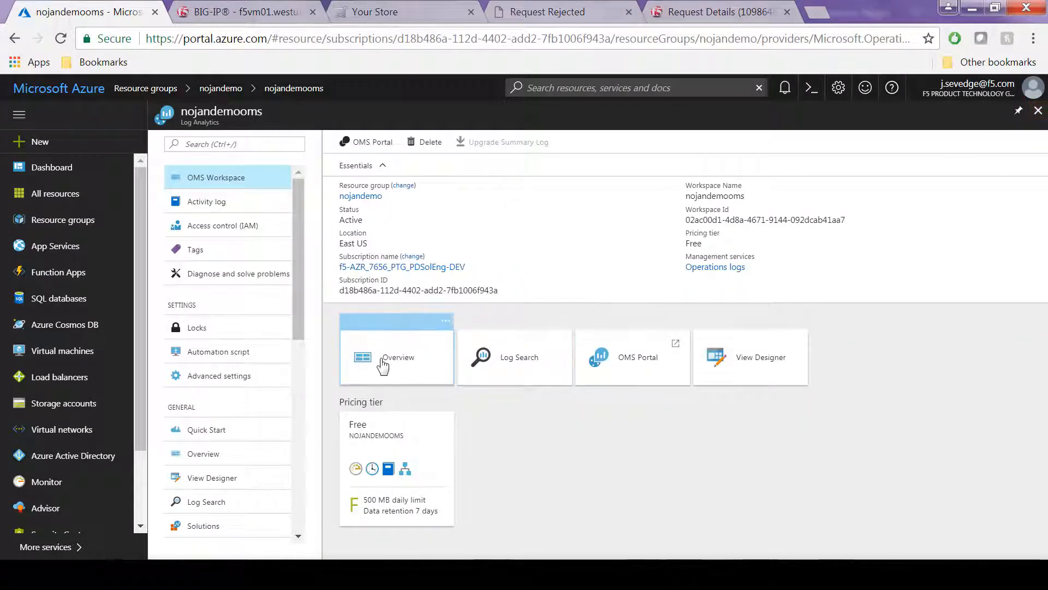
click(395, 357)
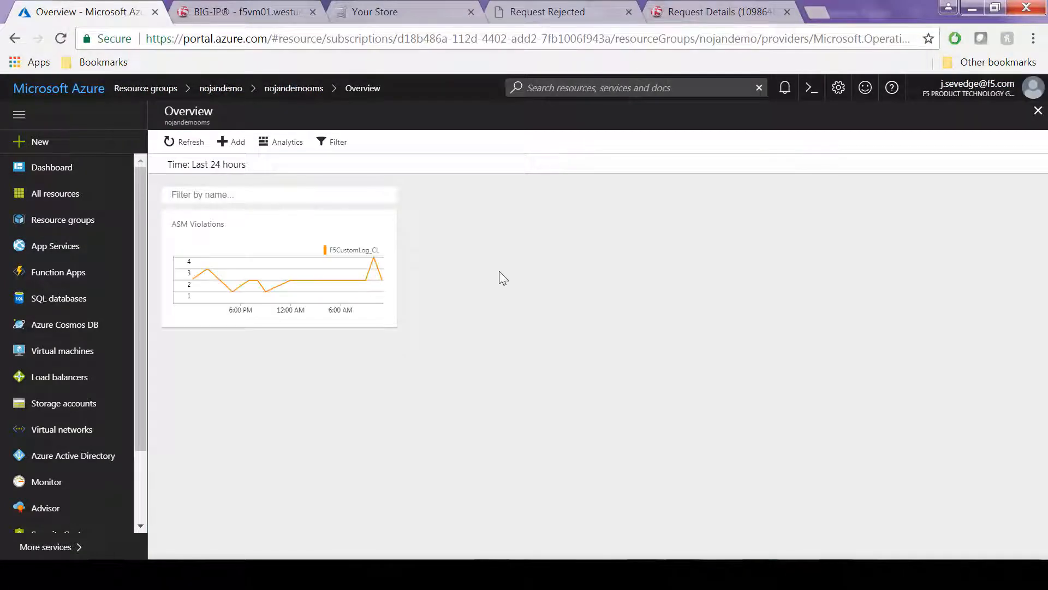
Step: Open the ASM Violations tile and highlight the UNIQUE SOURCES and VIOLATION TYPES headings
click(52, 167)
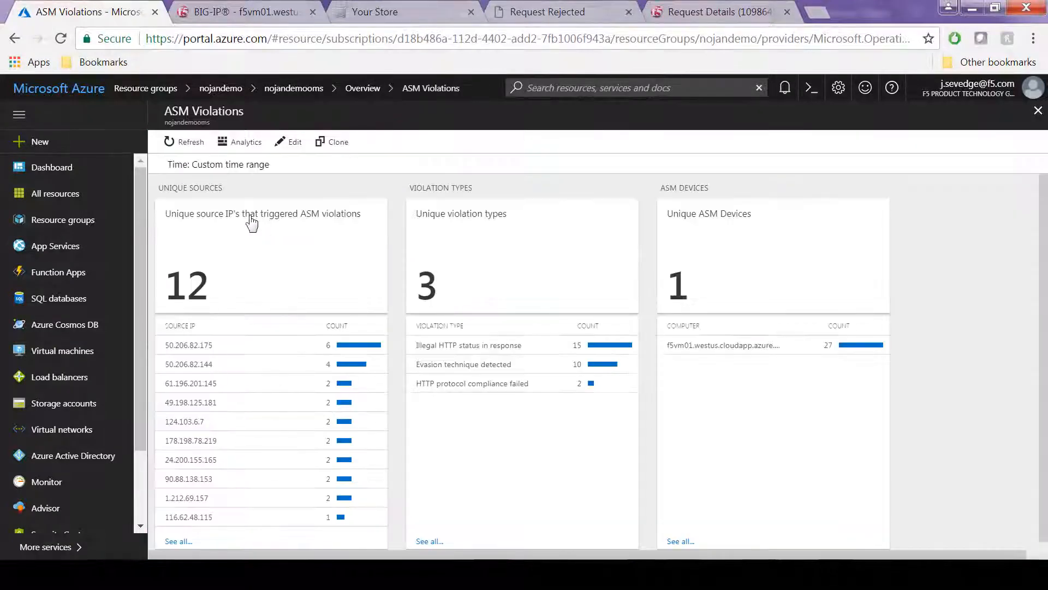
mouse_move(161, 193)
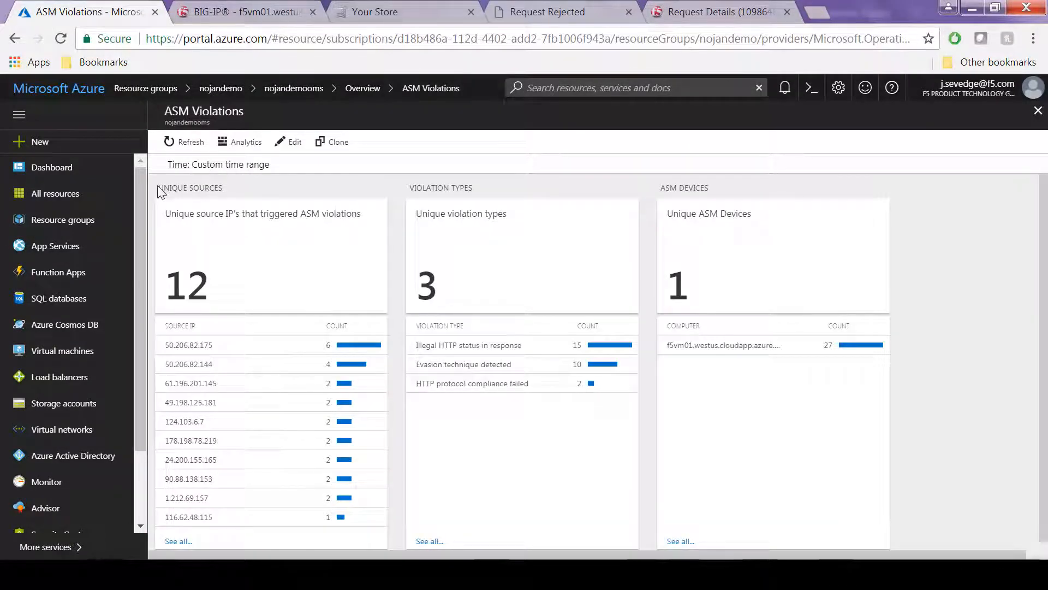
double_click(190, 188)
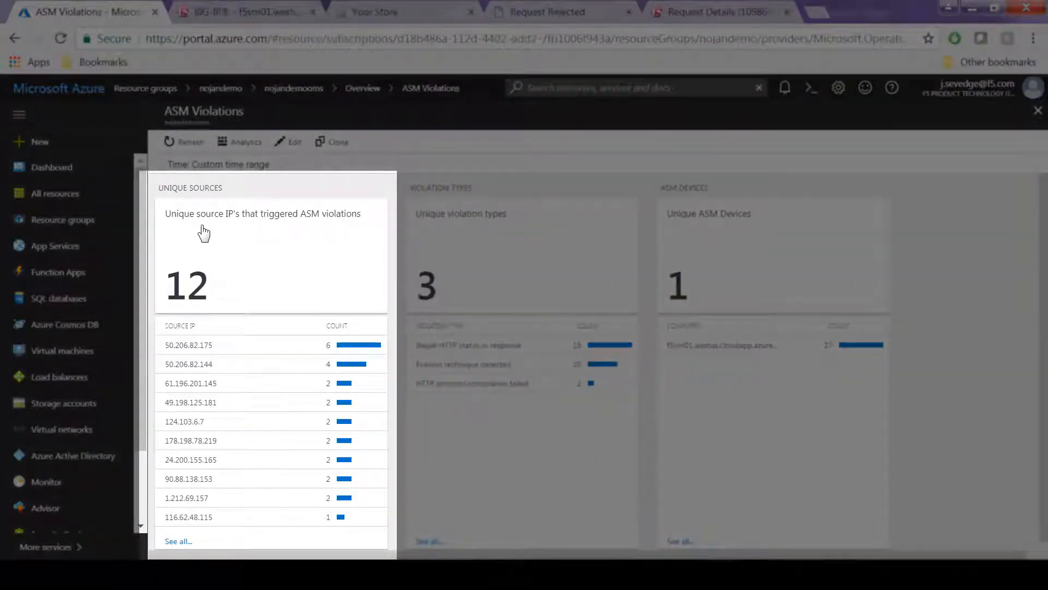
mouse_move(261, 223)
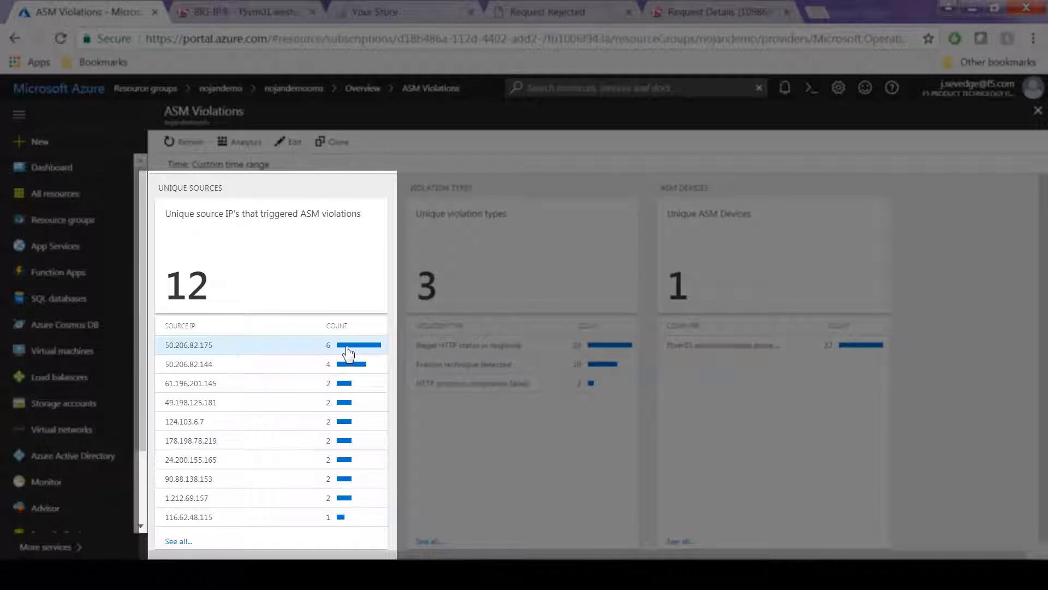
mouse_move(435, 228)
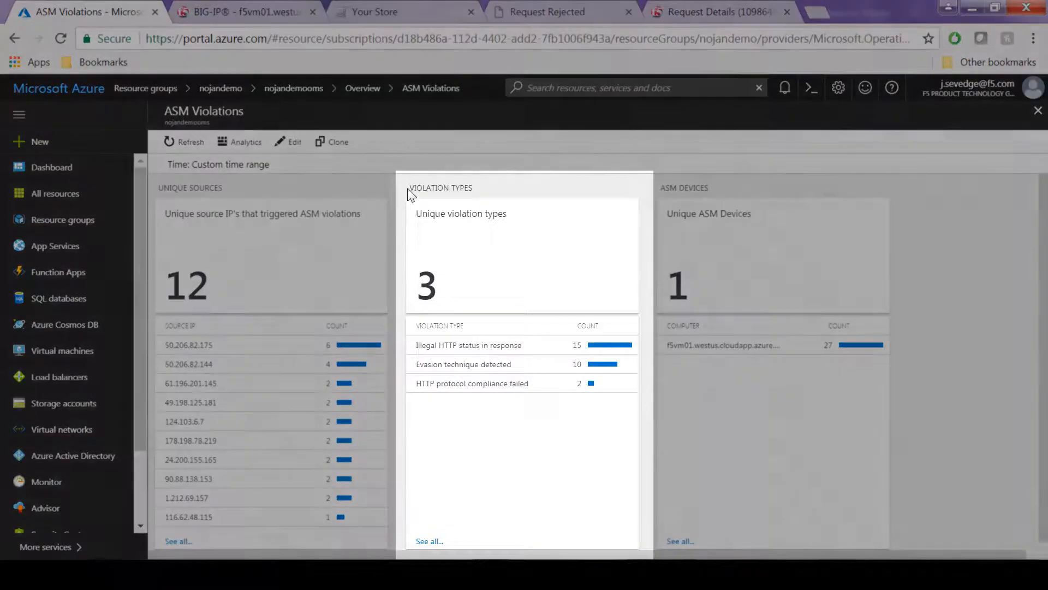
double_click(441, 188)
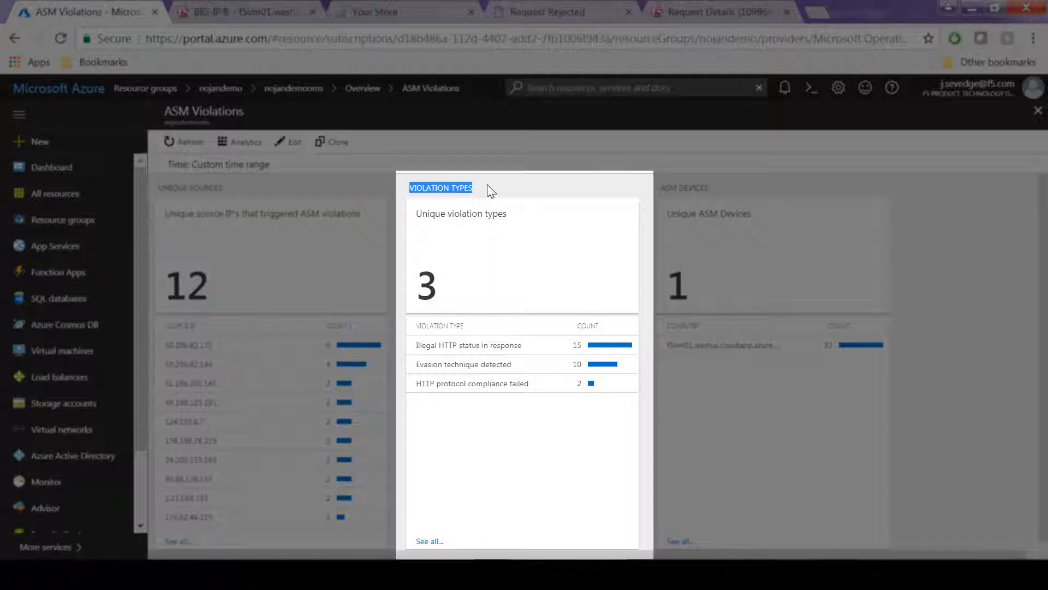